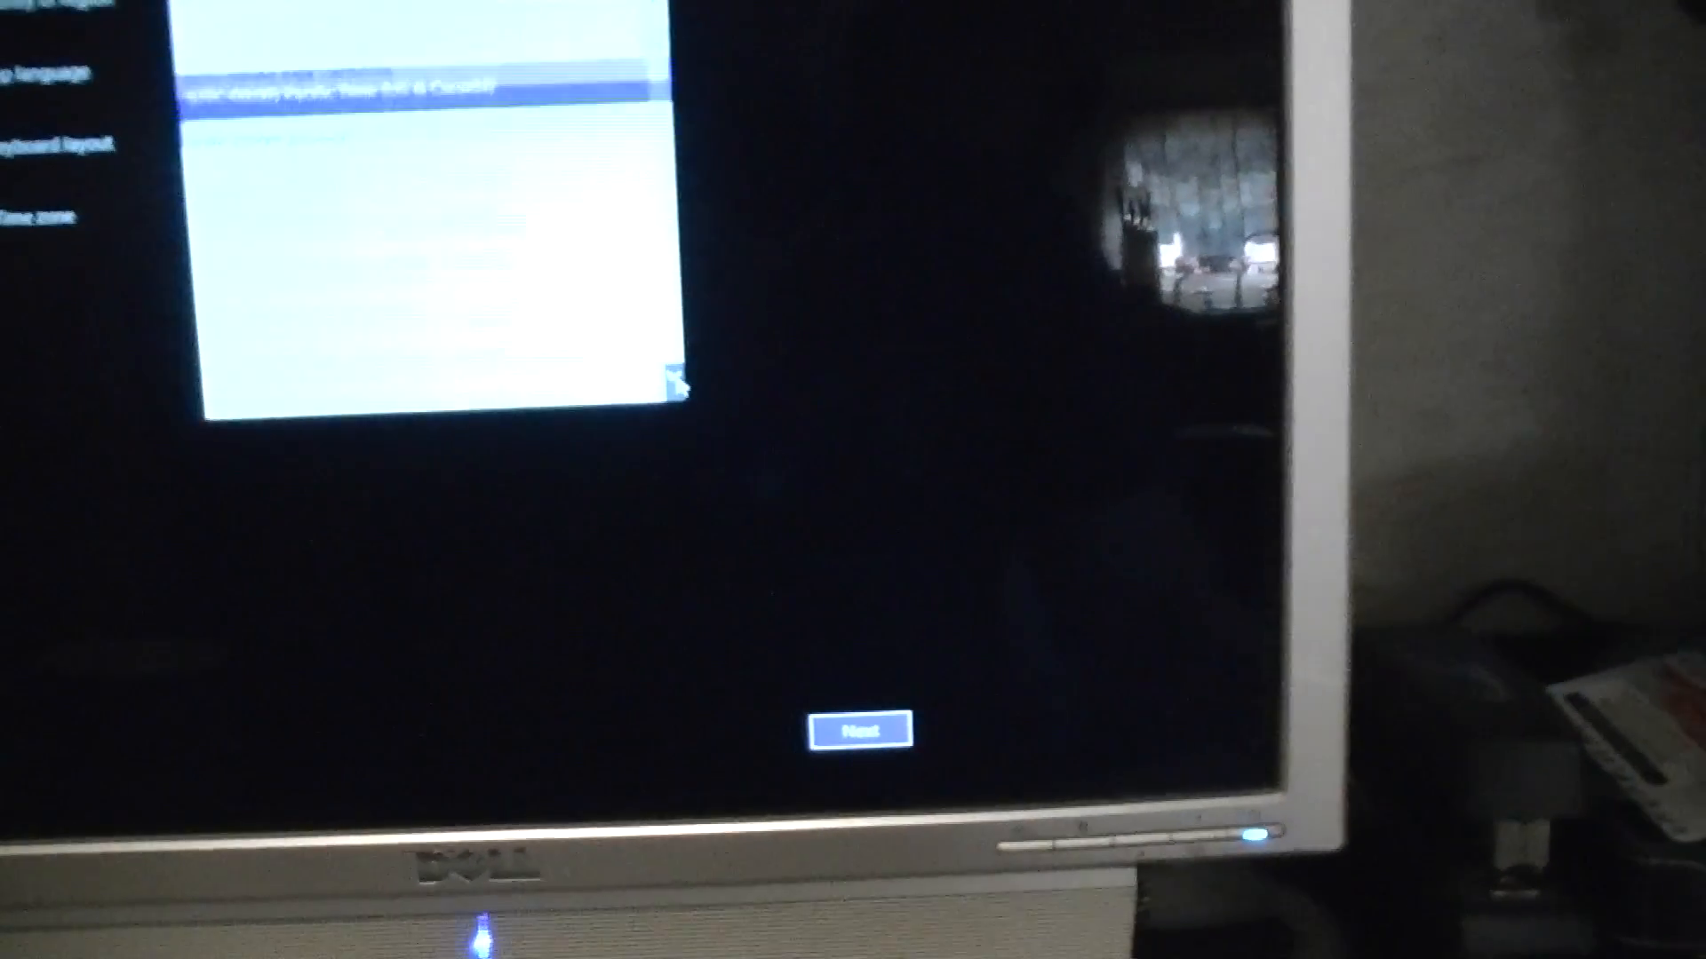
Step: Confirm the region and language settings to reach the McAfee license agreement
left_click(855, 732)
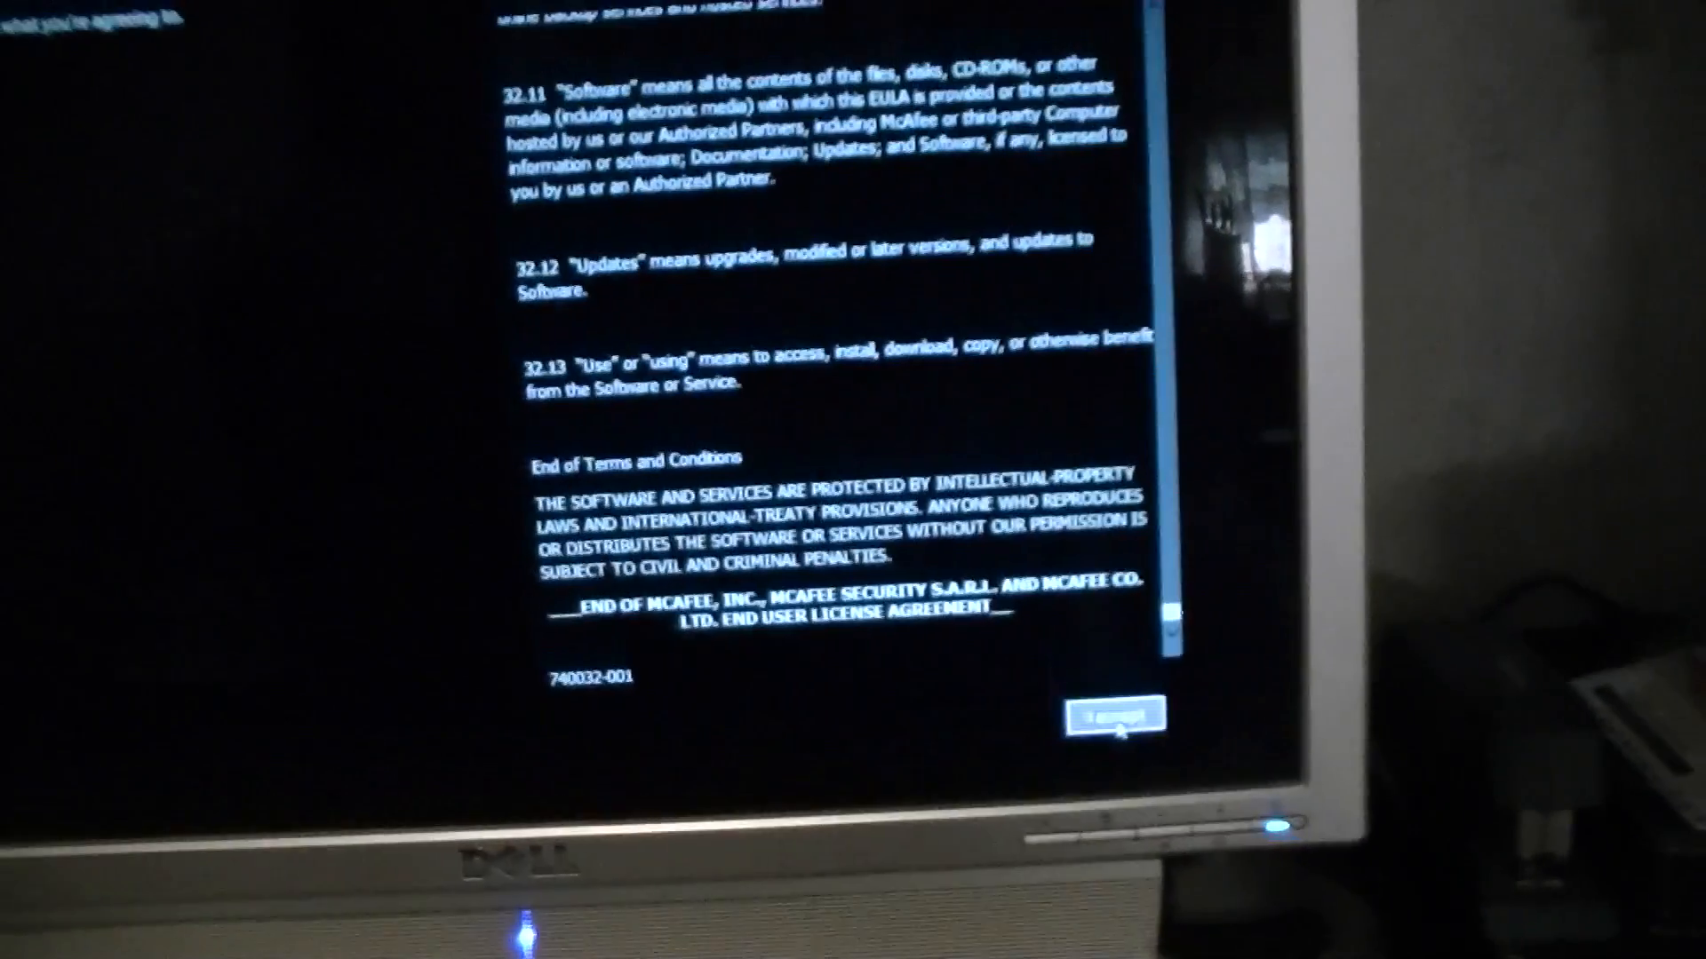
Step: Accept the McAfee license agreement and continue past the basics introduction
left_click(1112, 717)
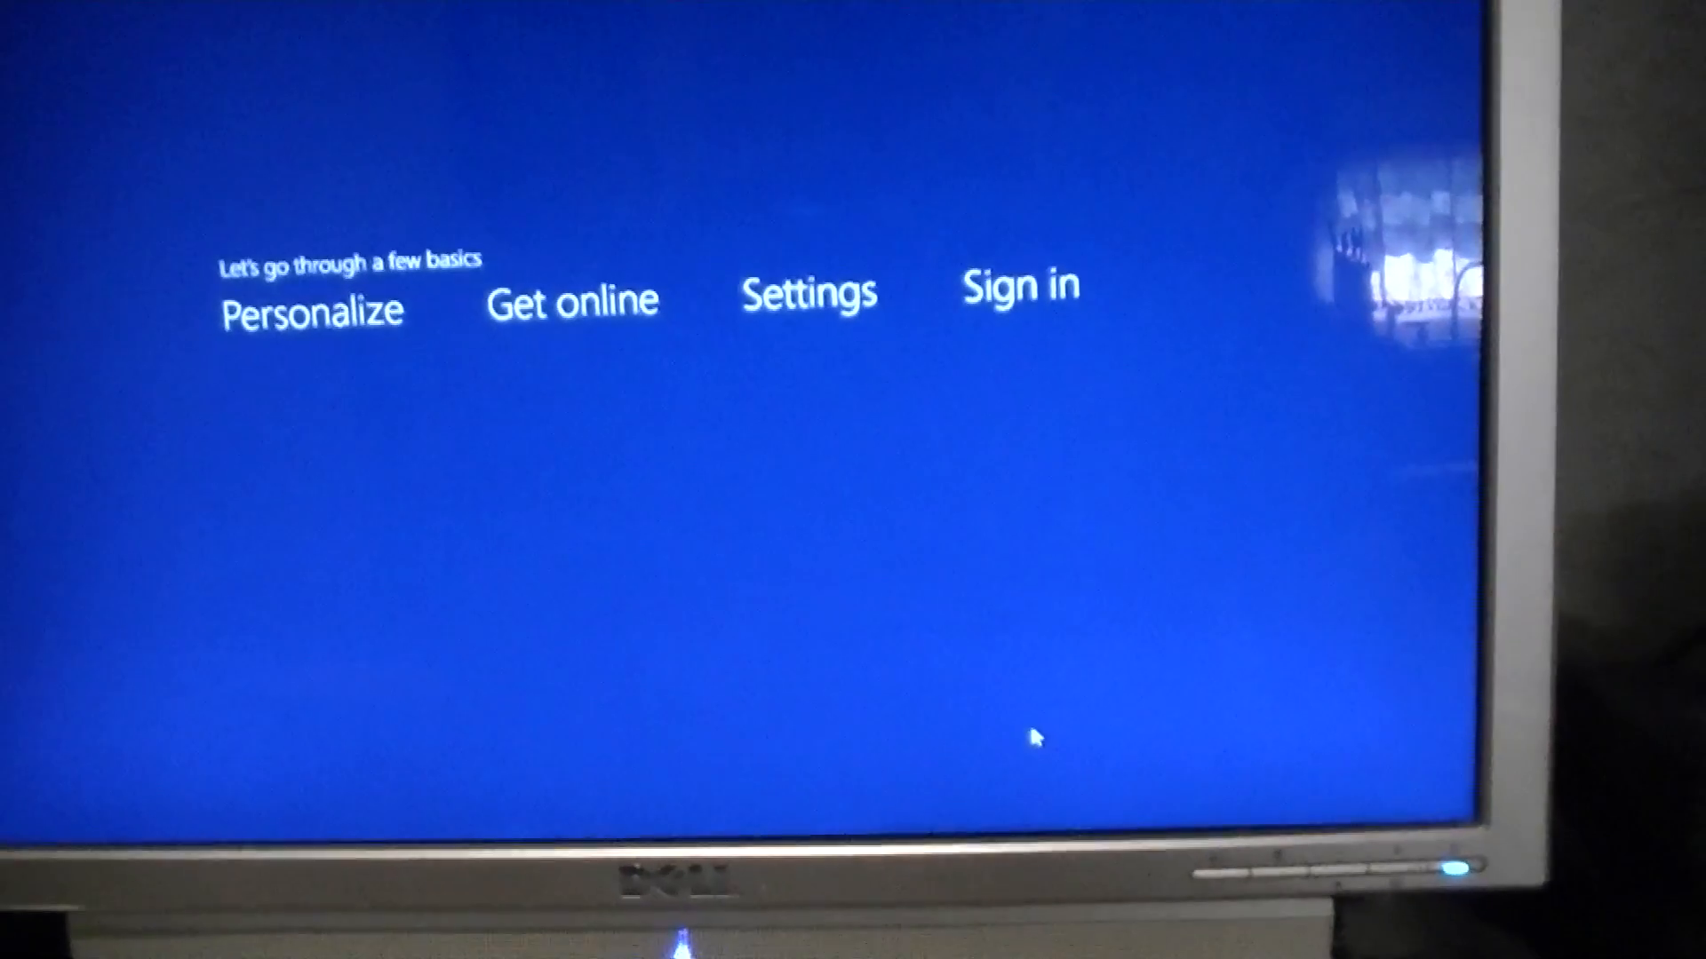
left_click(311, 310)
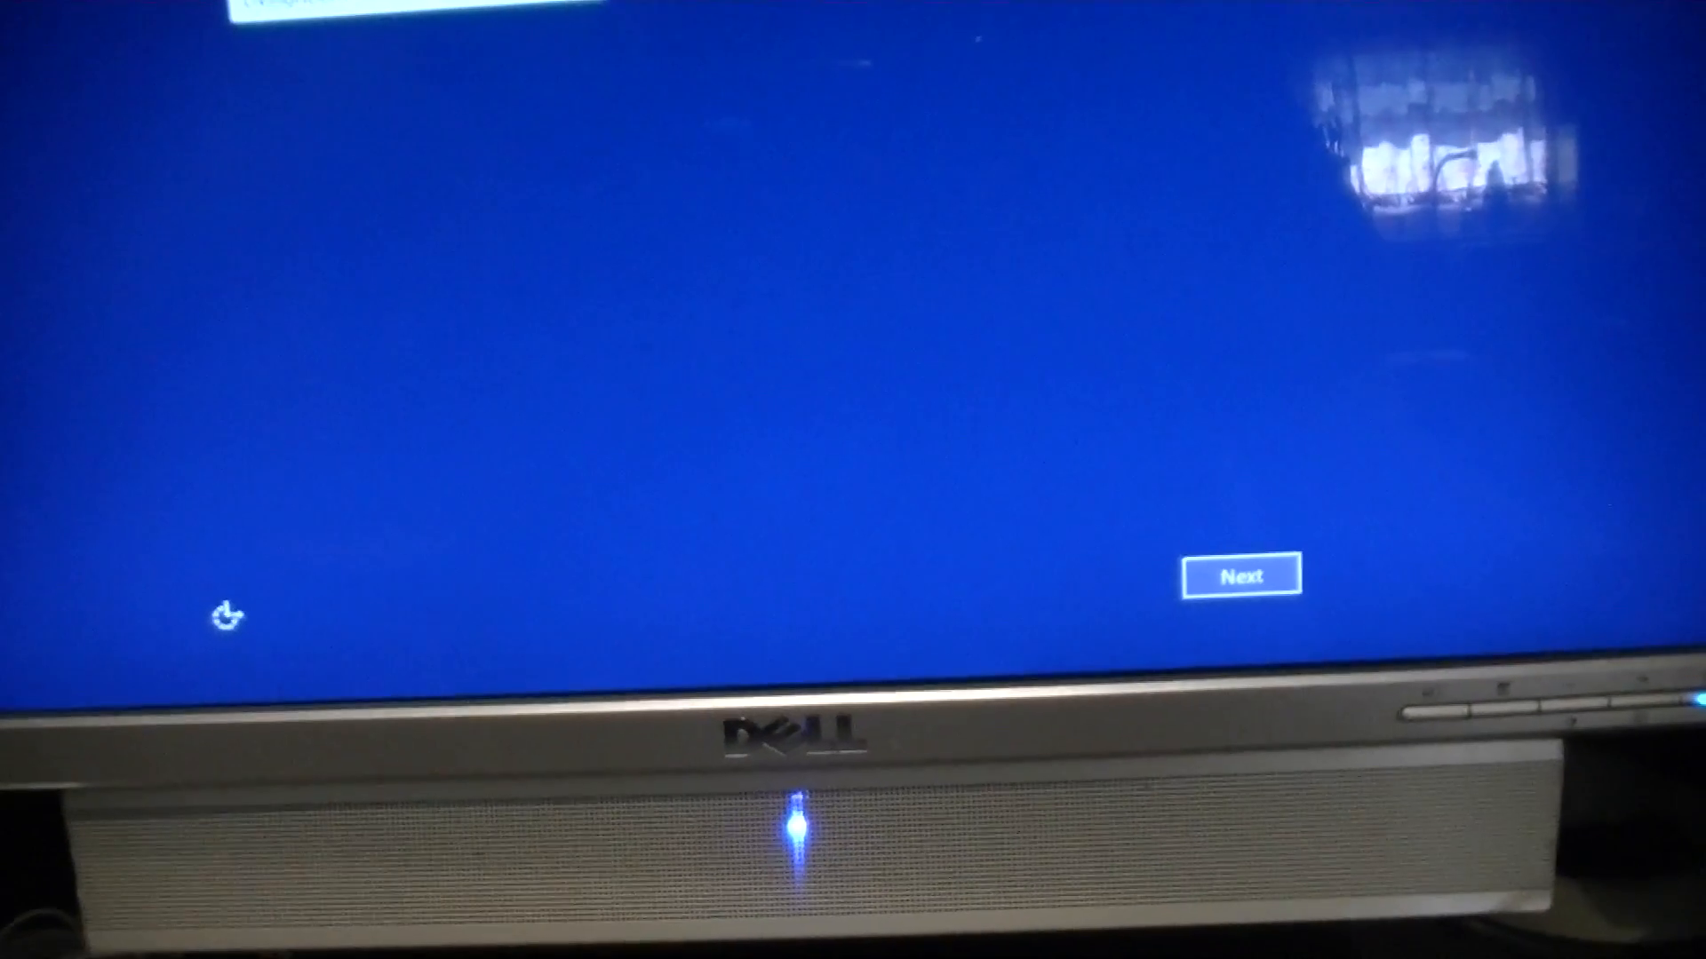
Step: Try the red colour, switch back to blue, and keep PC name LivingRoom
left_click(1240, 573)
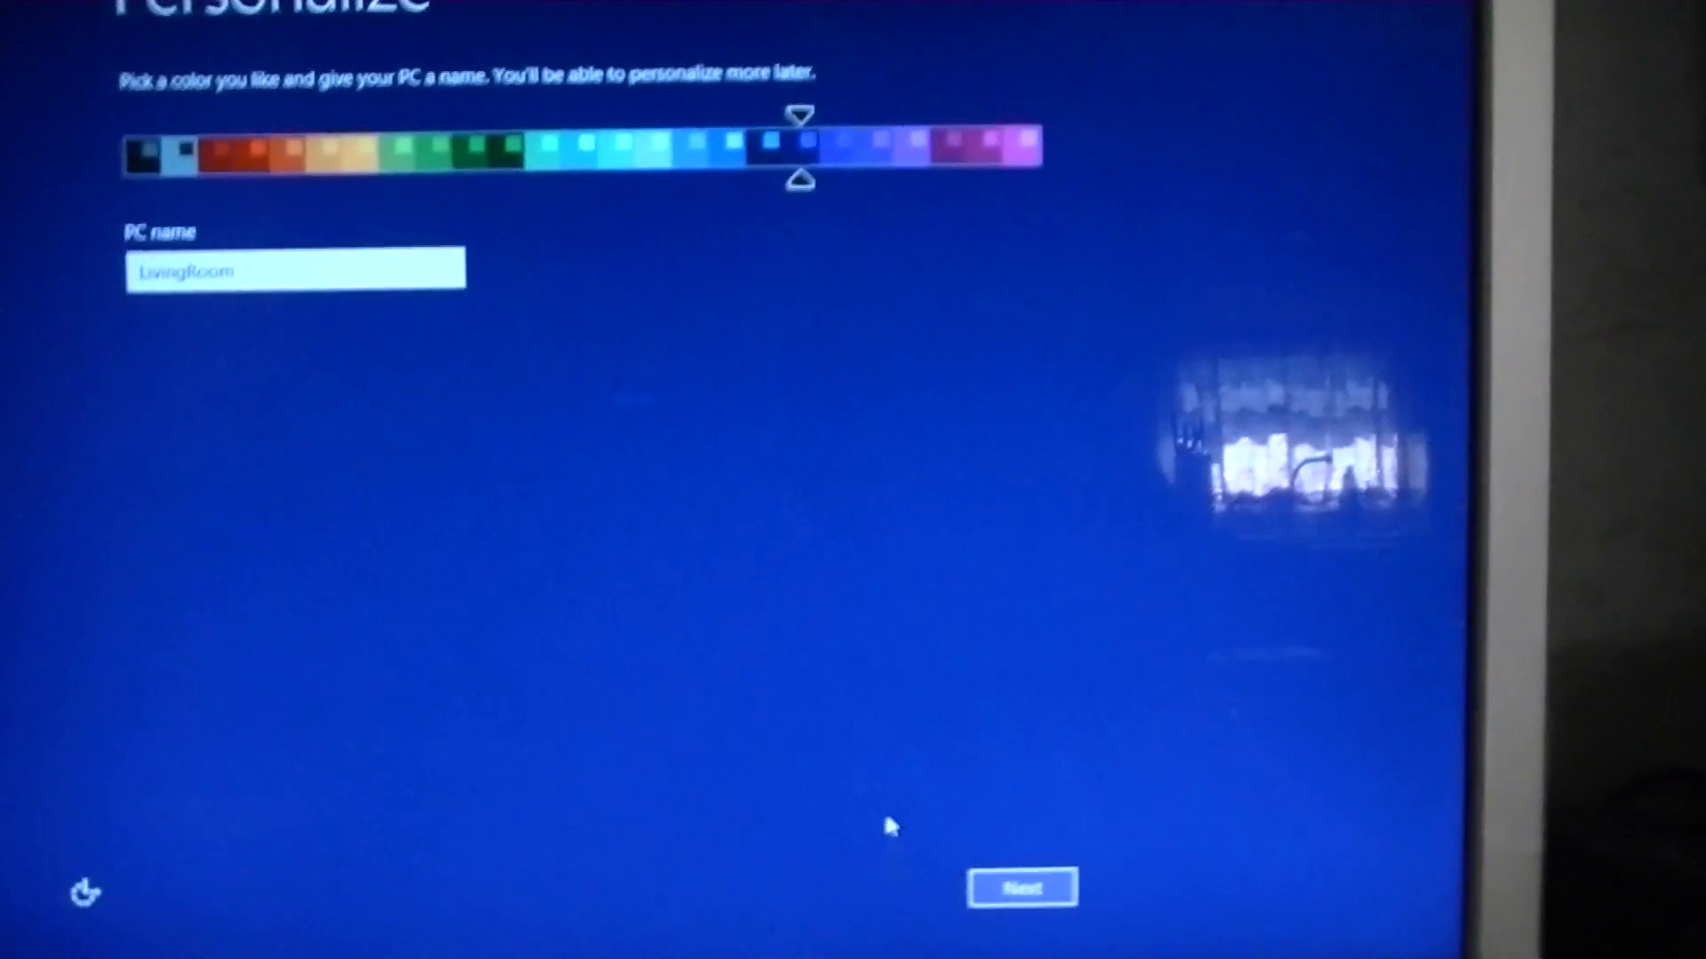
left_click(201, 145)
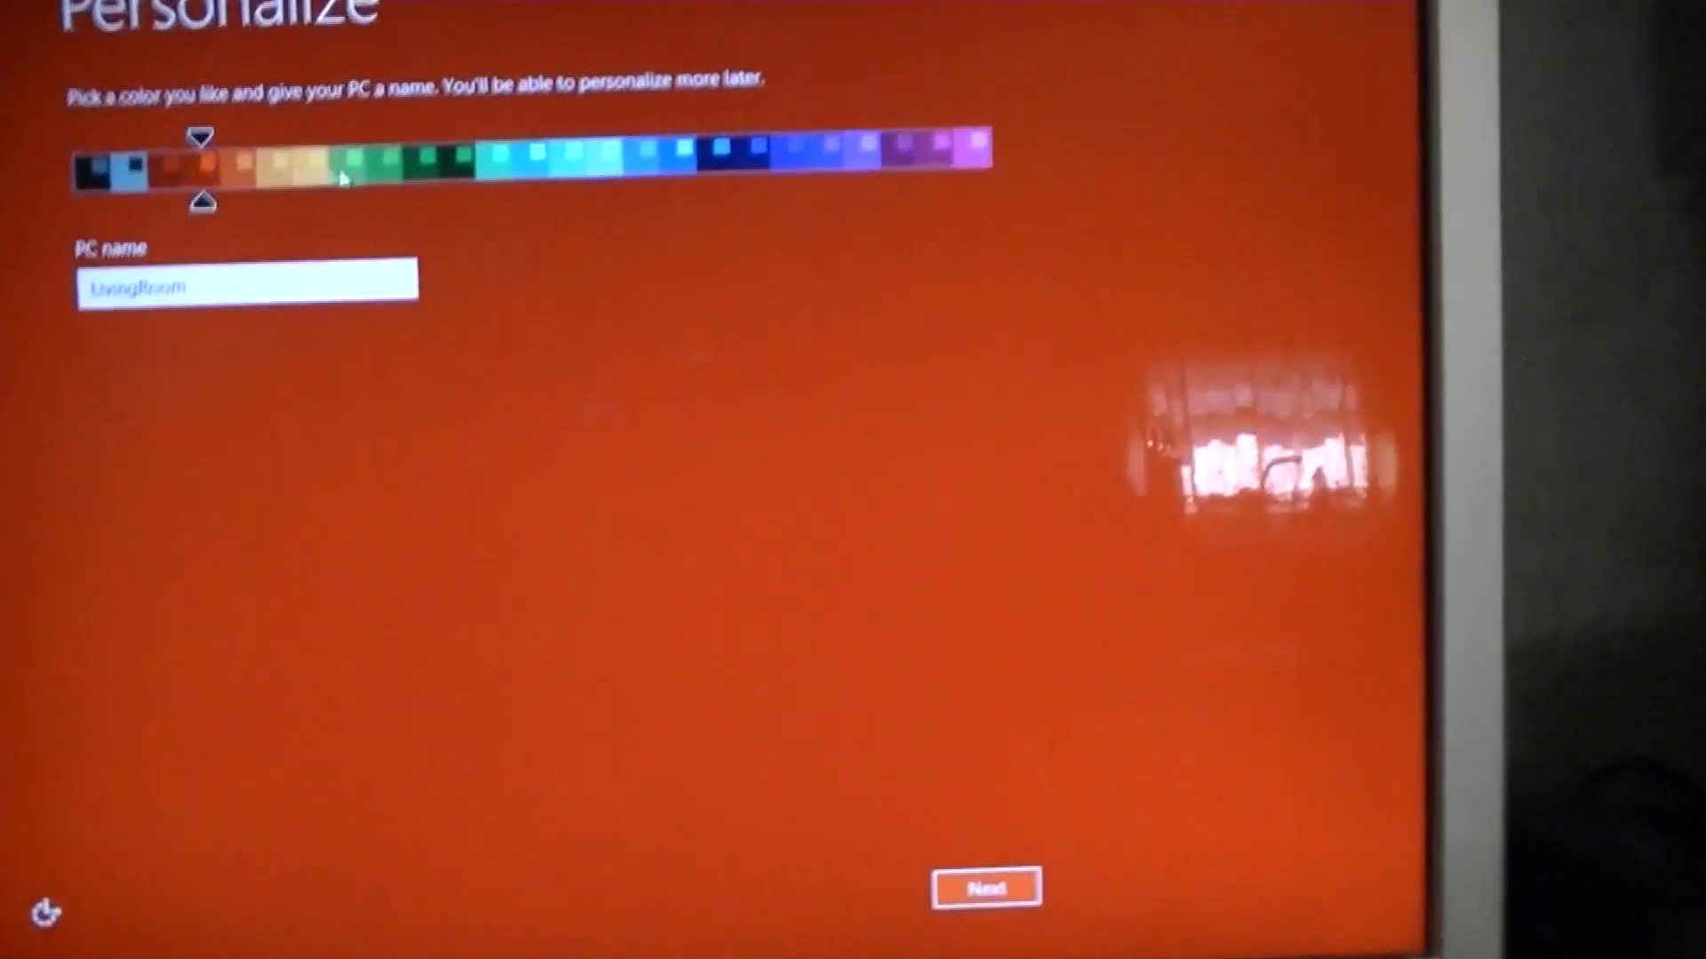
left_click(740, 147)
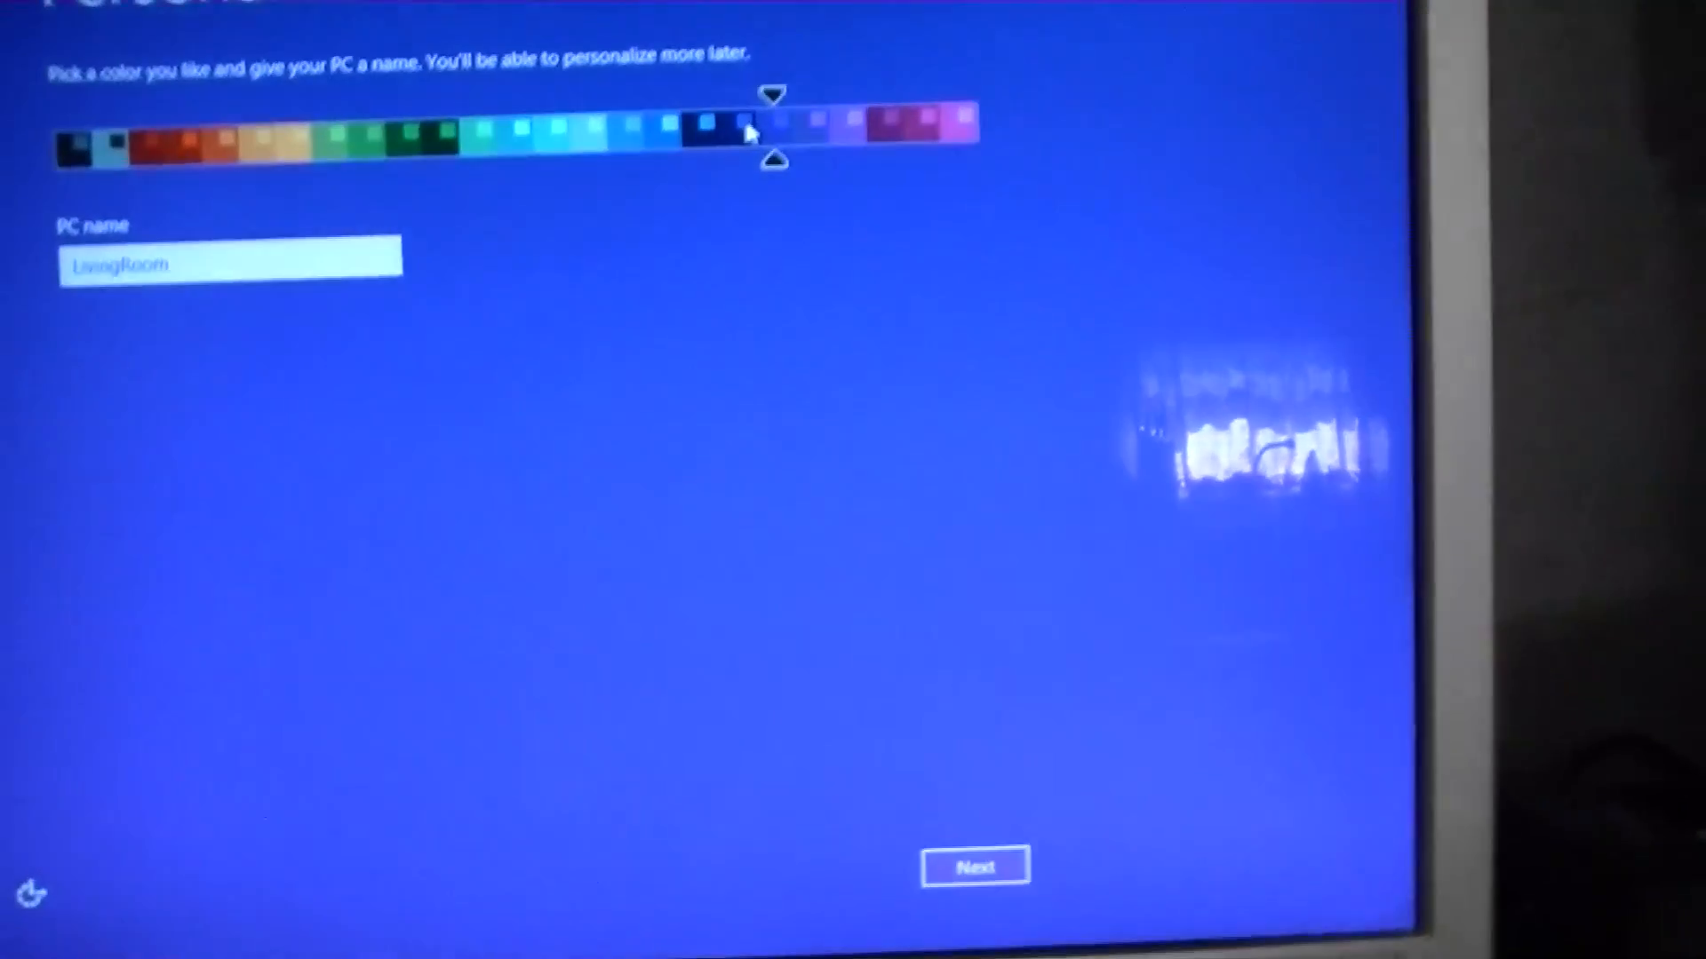
left_click(974, 867)
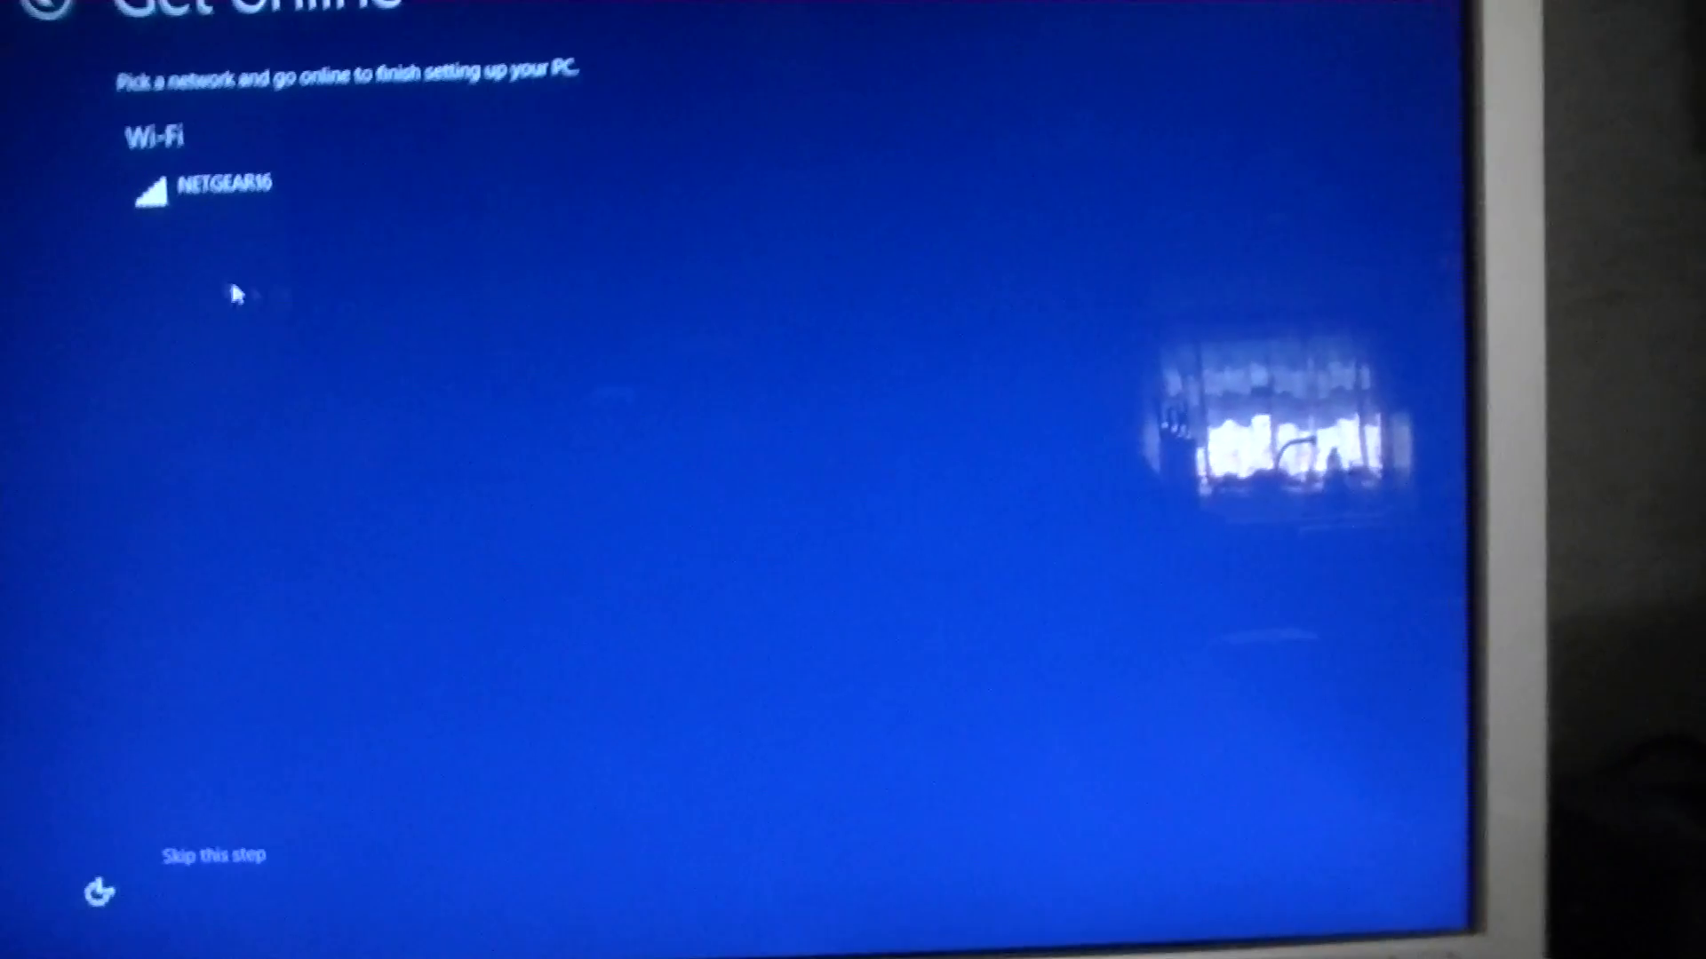
Step: Select the NETGEAR16 Wi-Fi network and connect to it
left_click(218, 185)
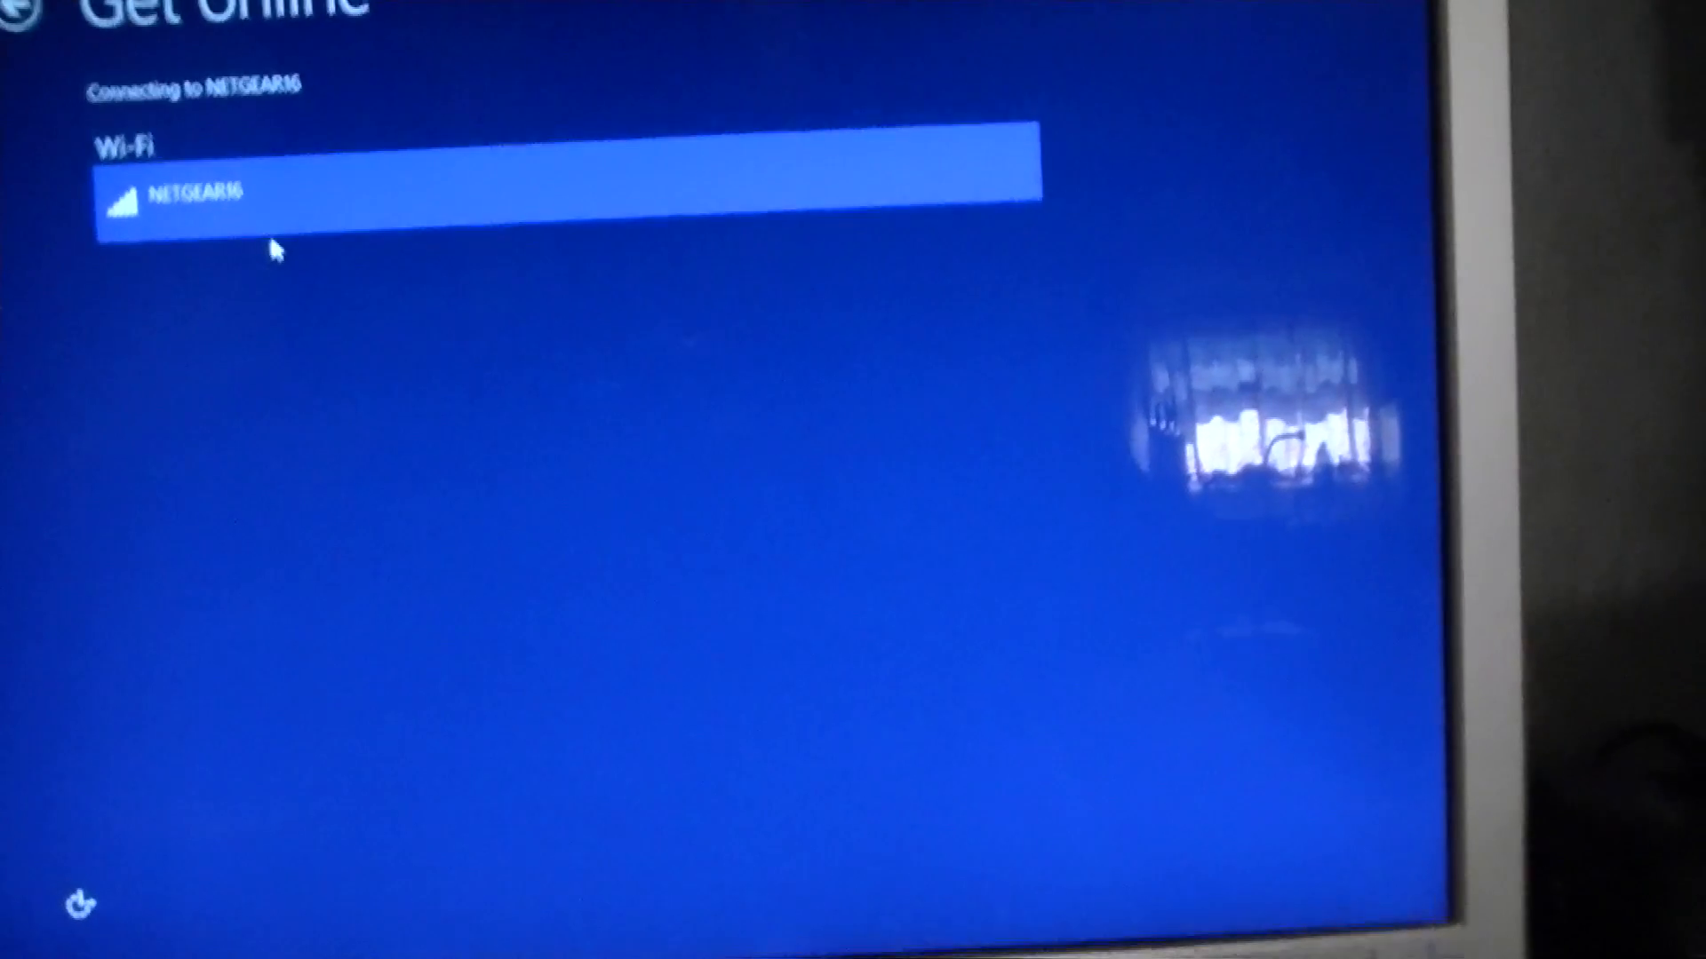
left_click(326, 201)
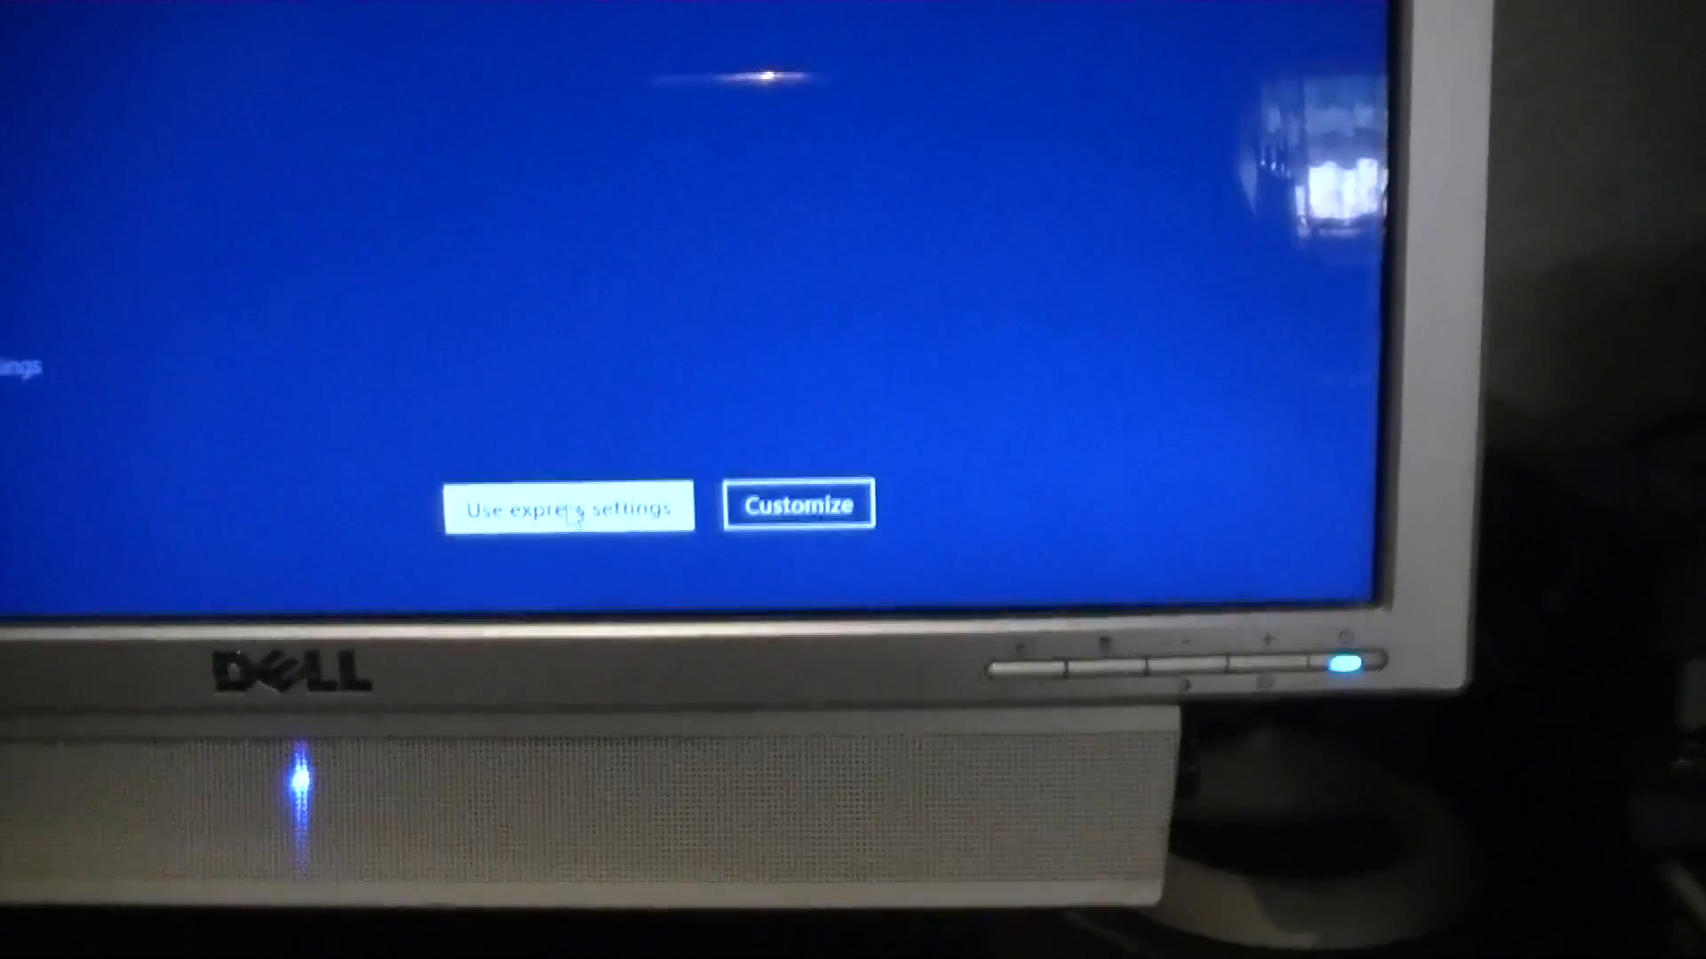
Step: Choose 'Use express settings' to accept the recommended defaults
left_click(569, 506)
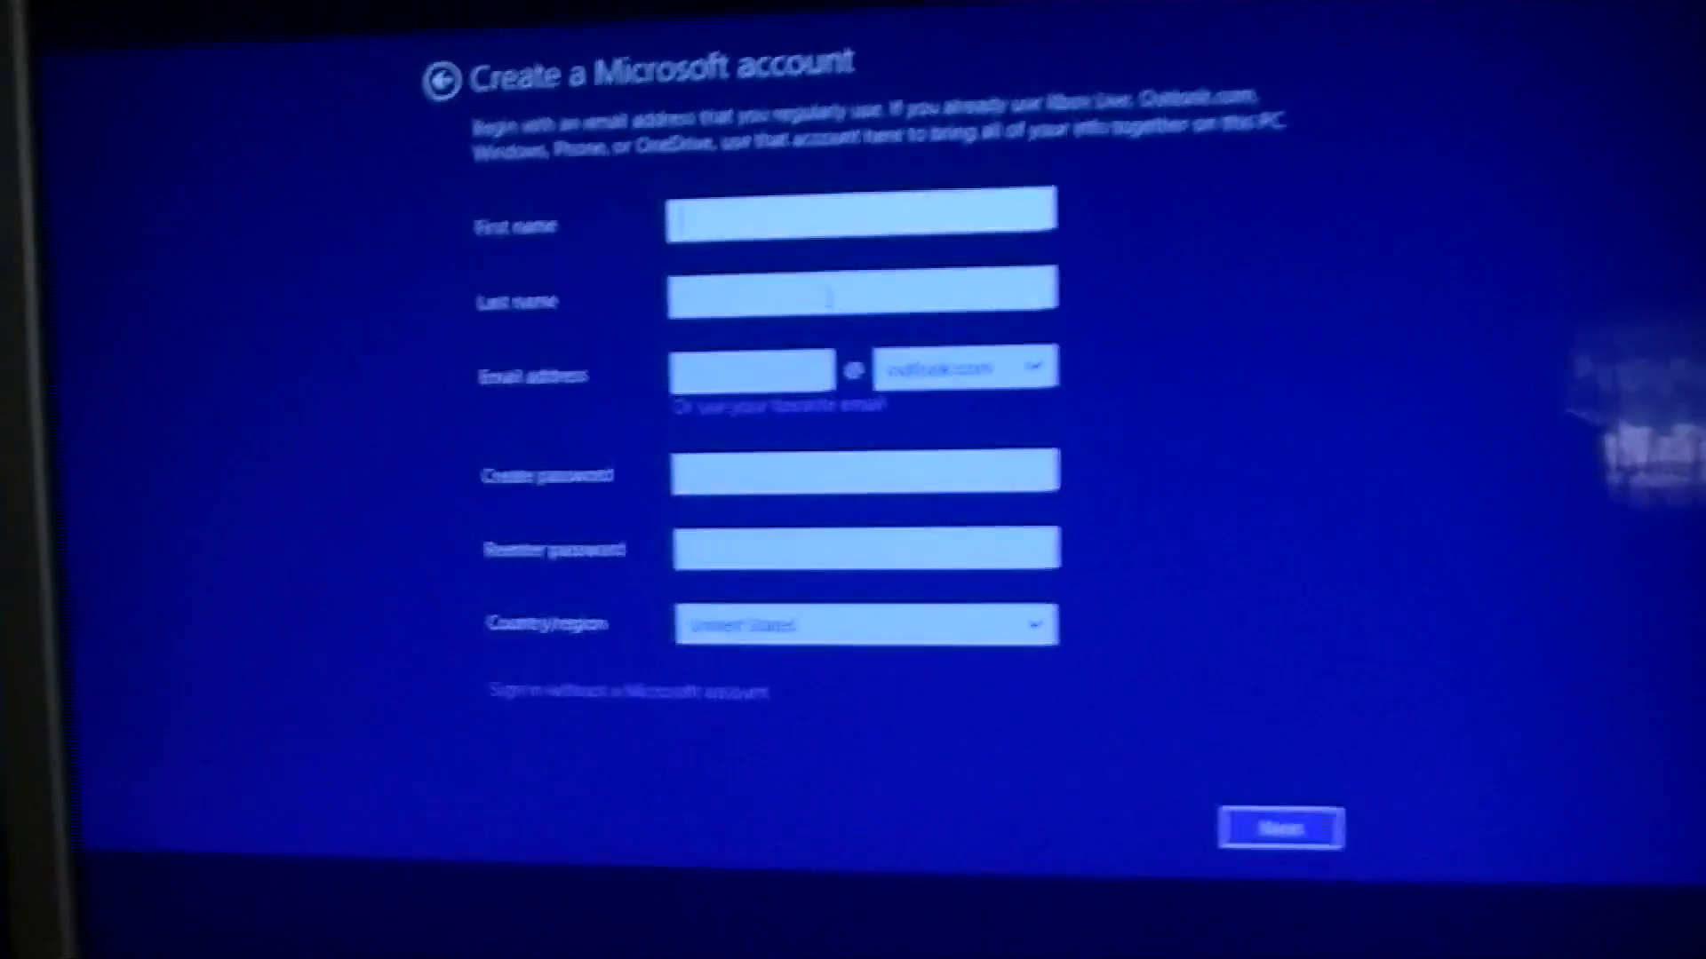
Step: Enter the new Microsoft account details and verification characters, then continue
left_click(1279, 828)
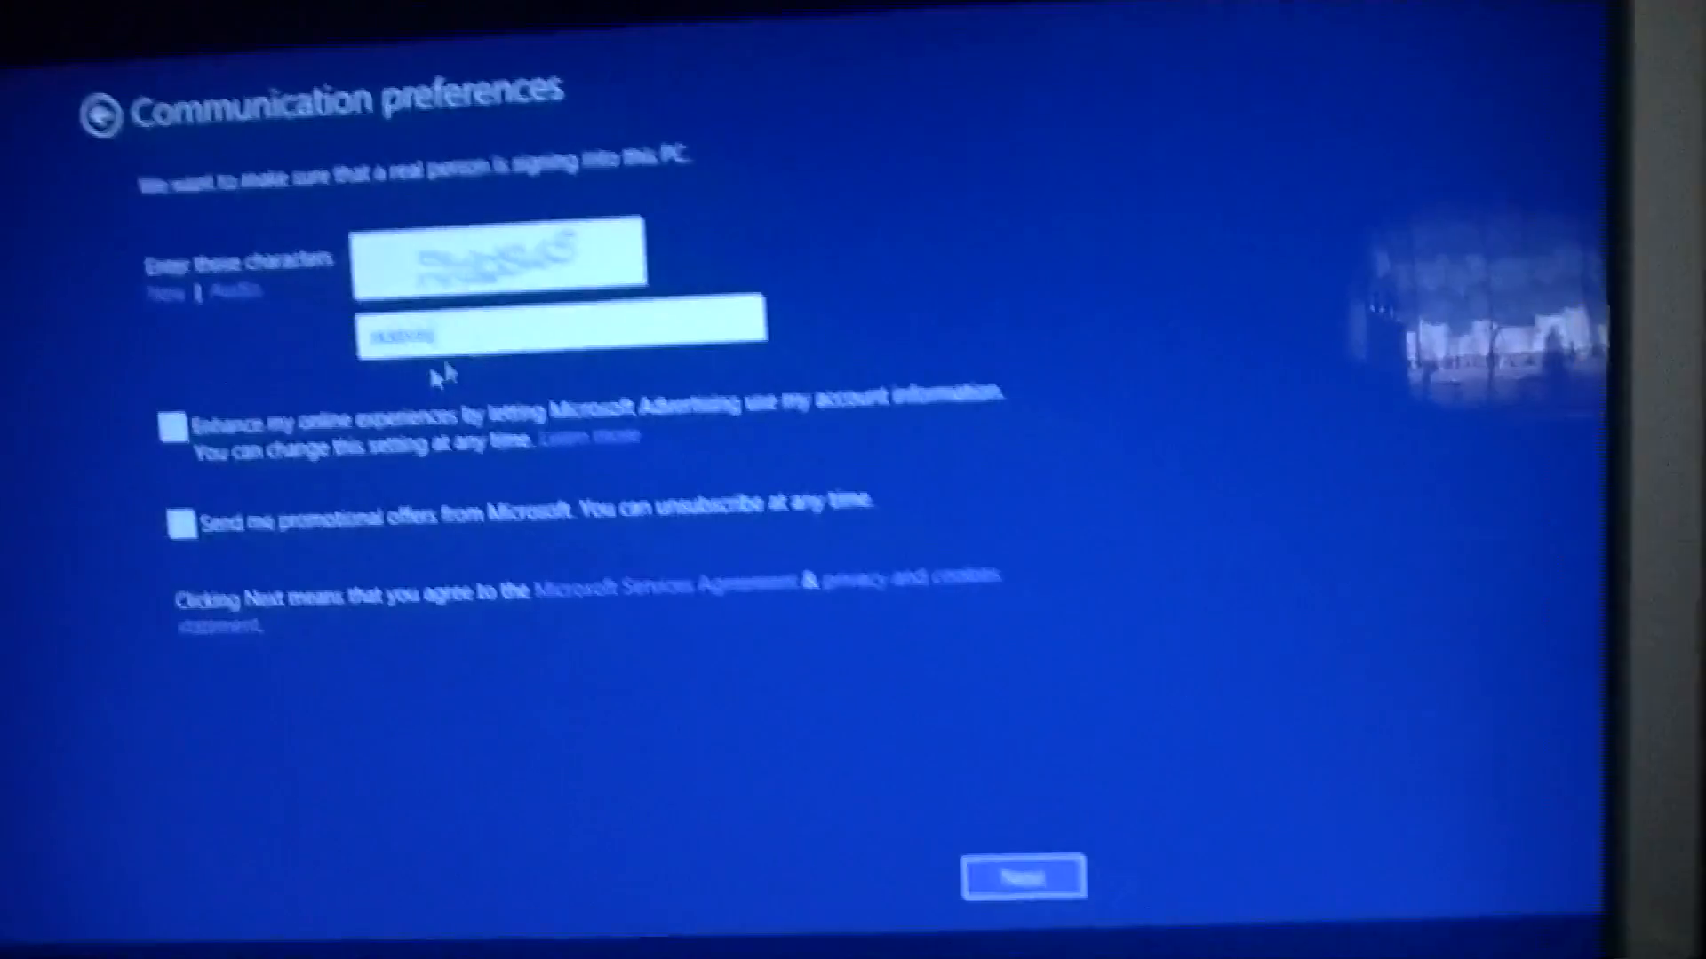
left_click(1022, 876)
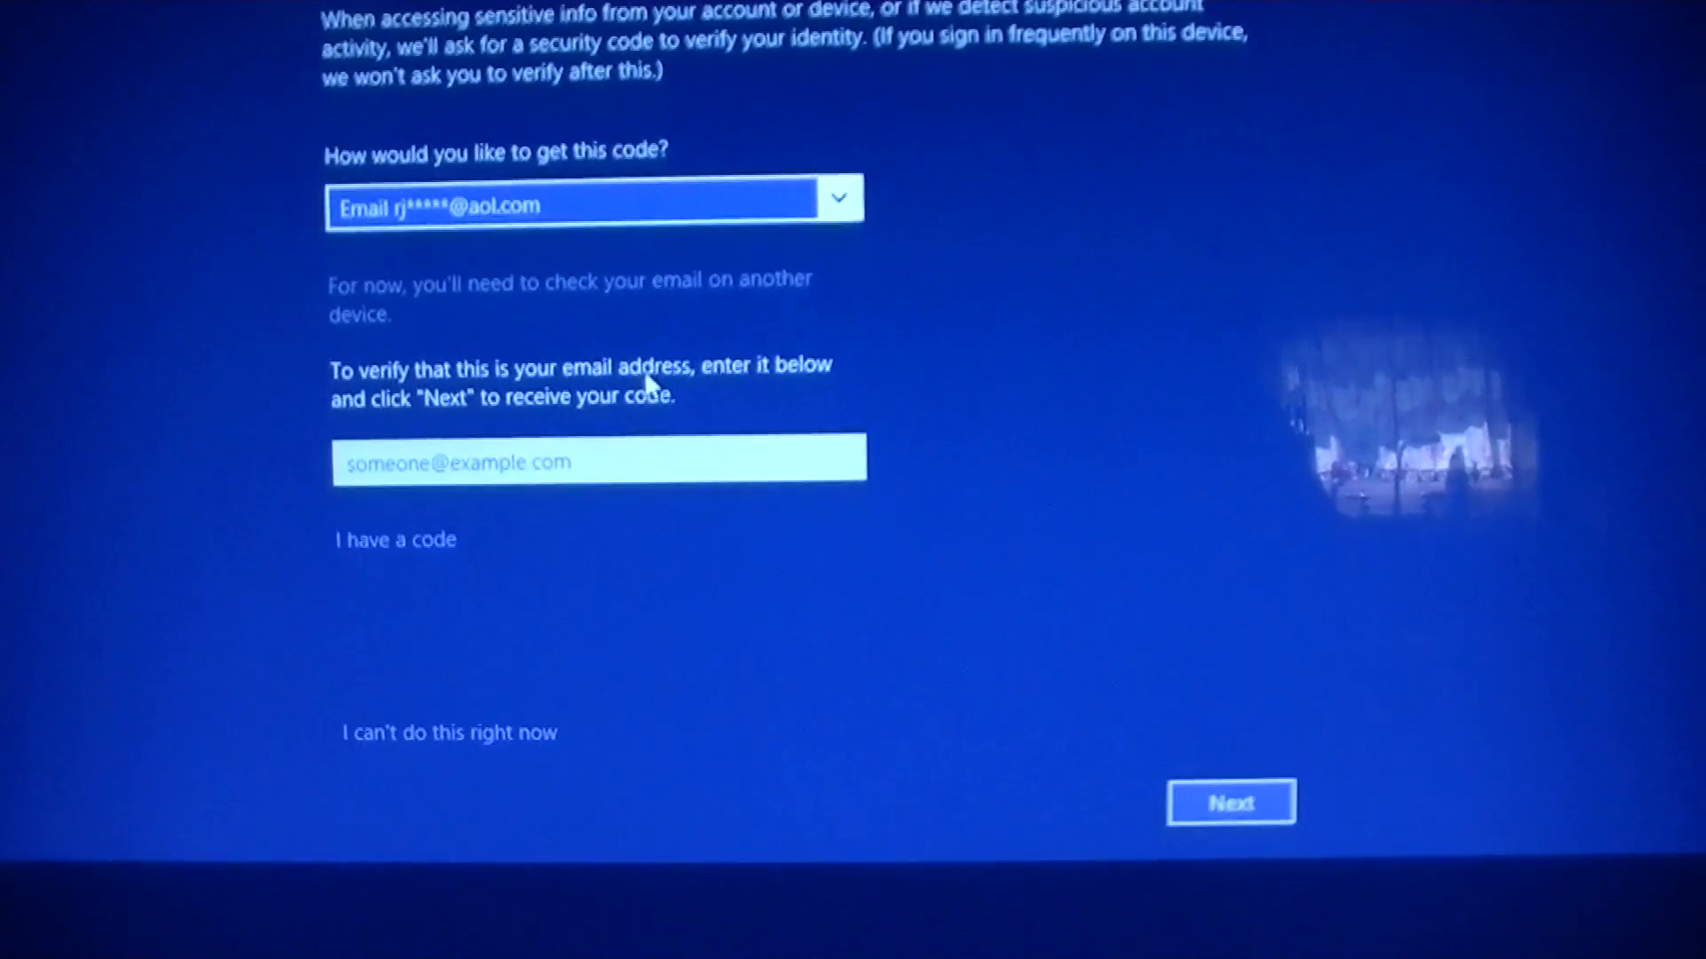
Step: Request a security code by email, submit, and move on from verification
left_click(1231, 801)
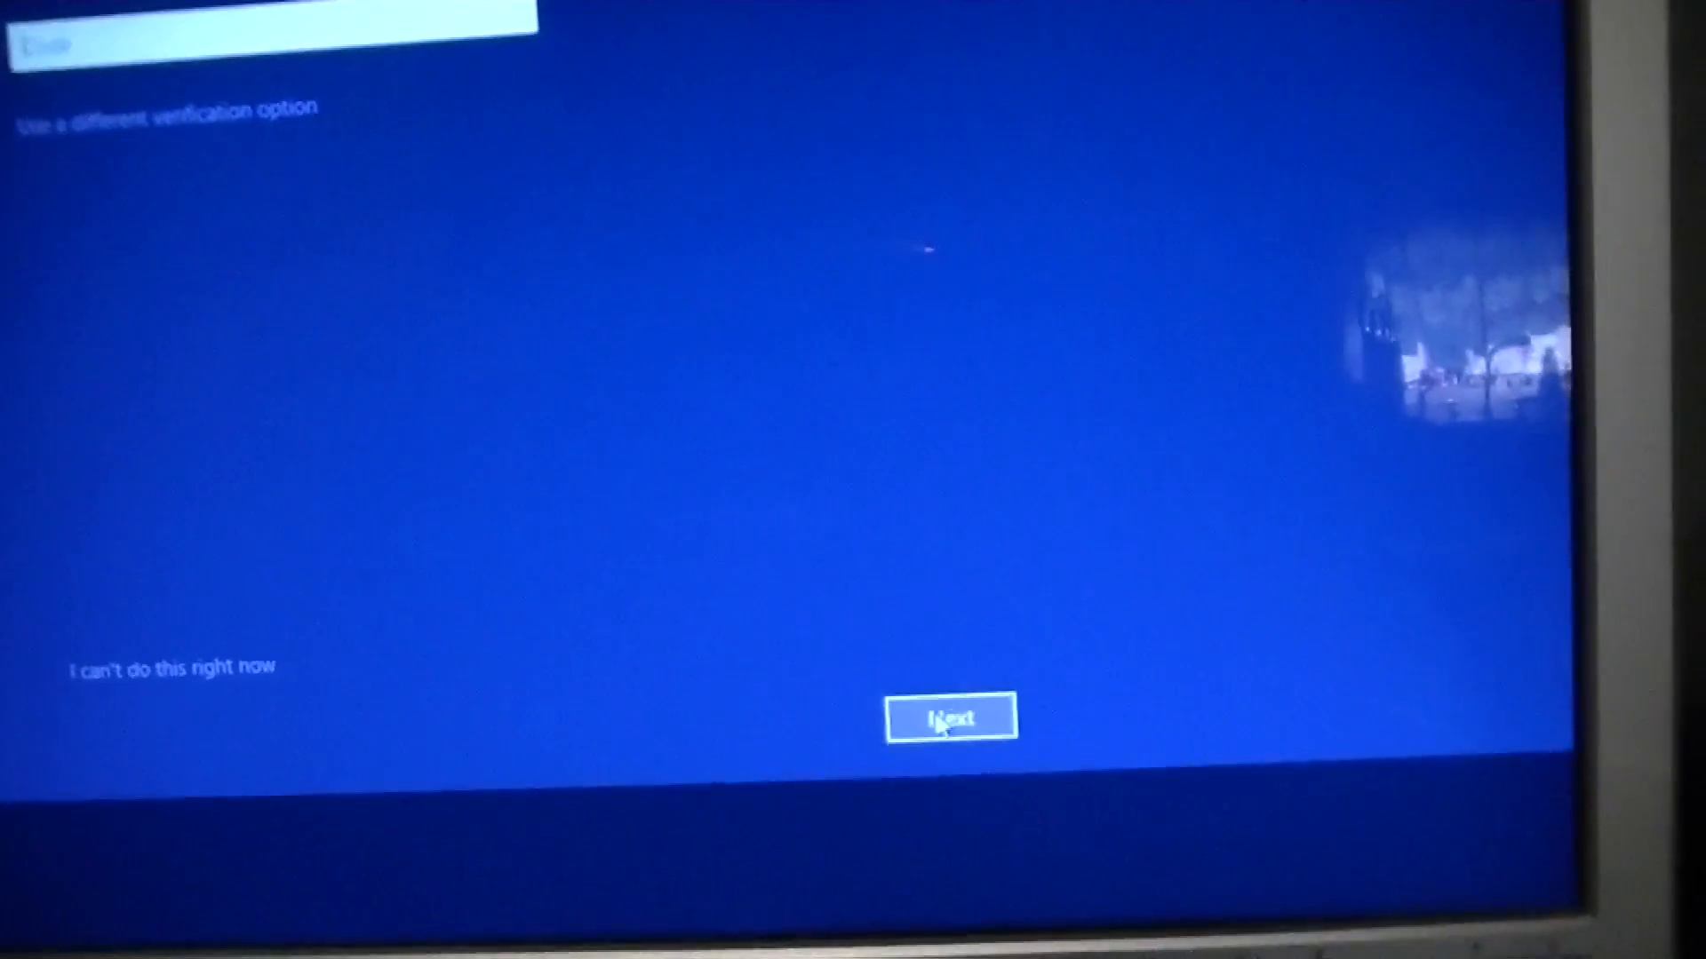
left_click(951, 717)
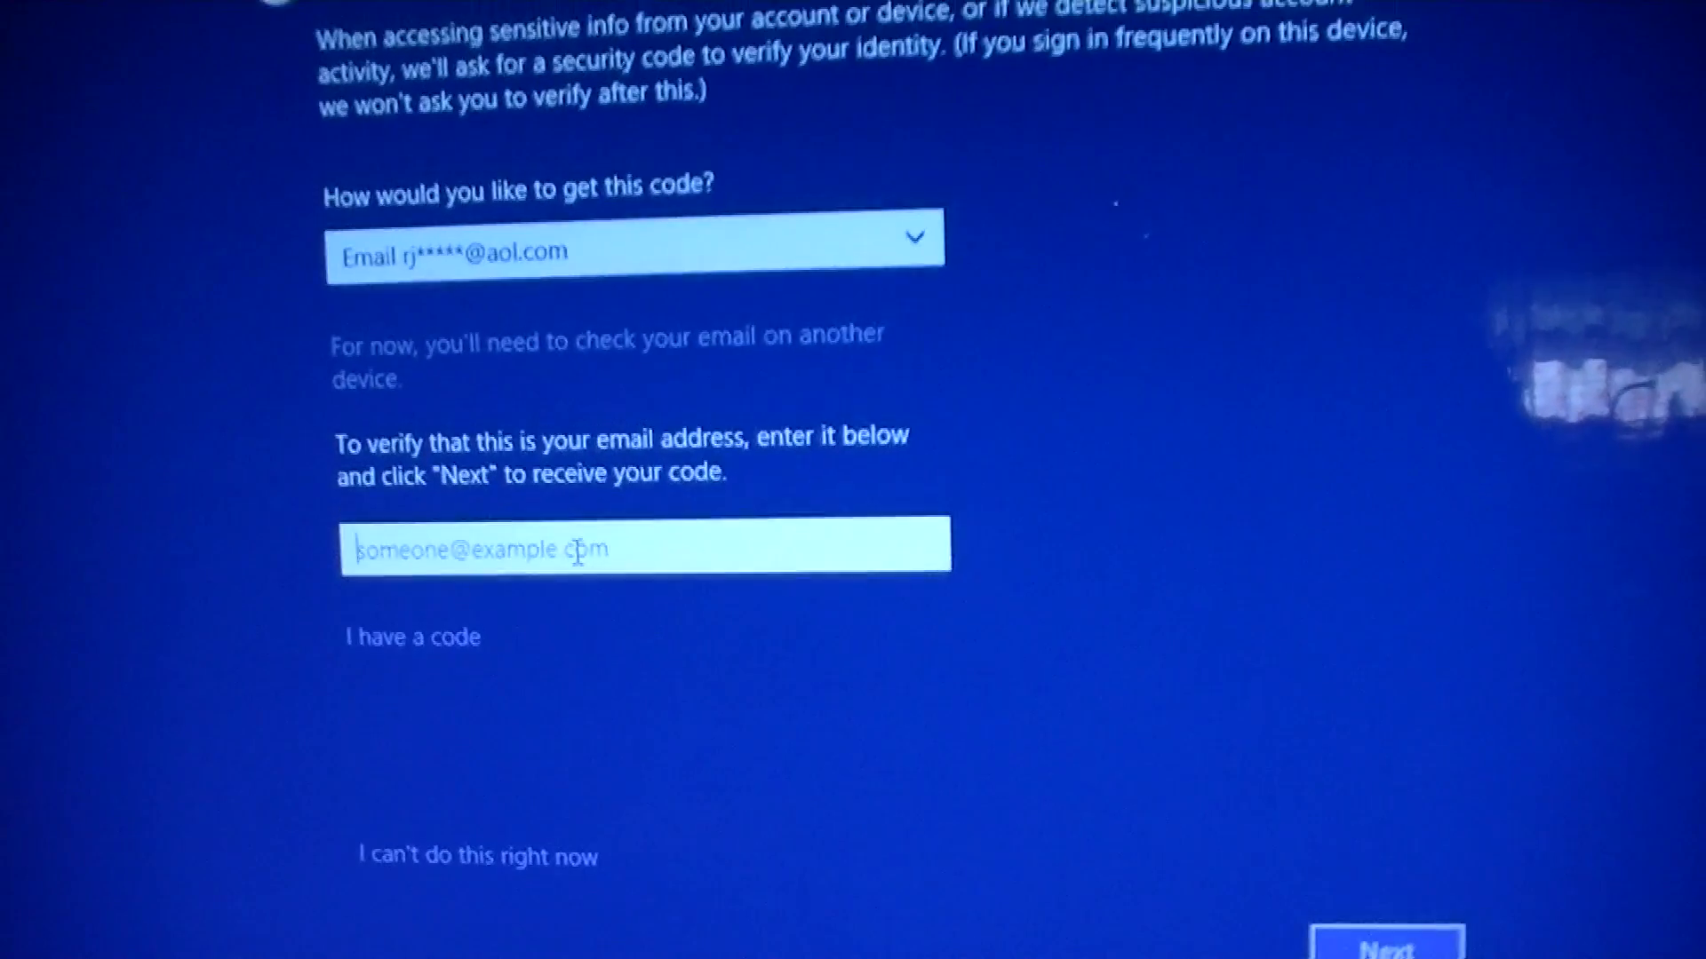
left_click(1387, 940)
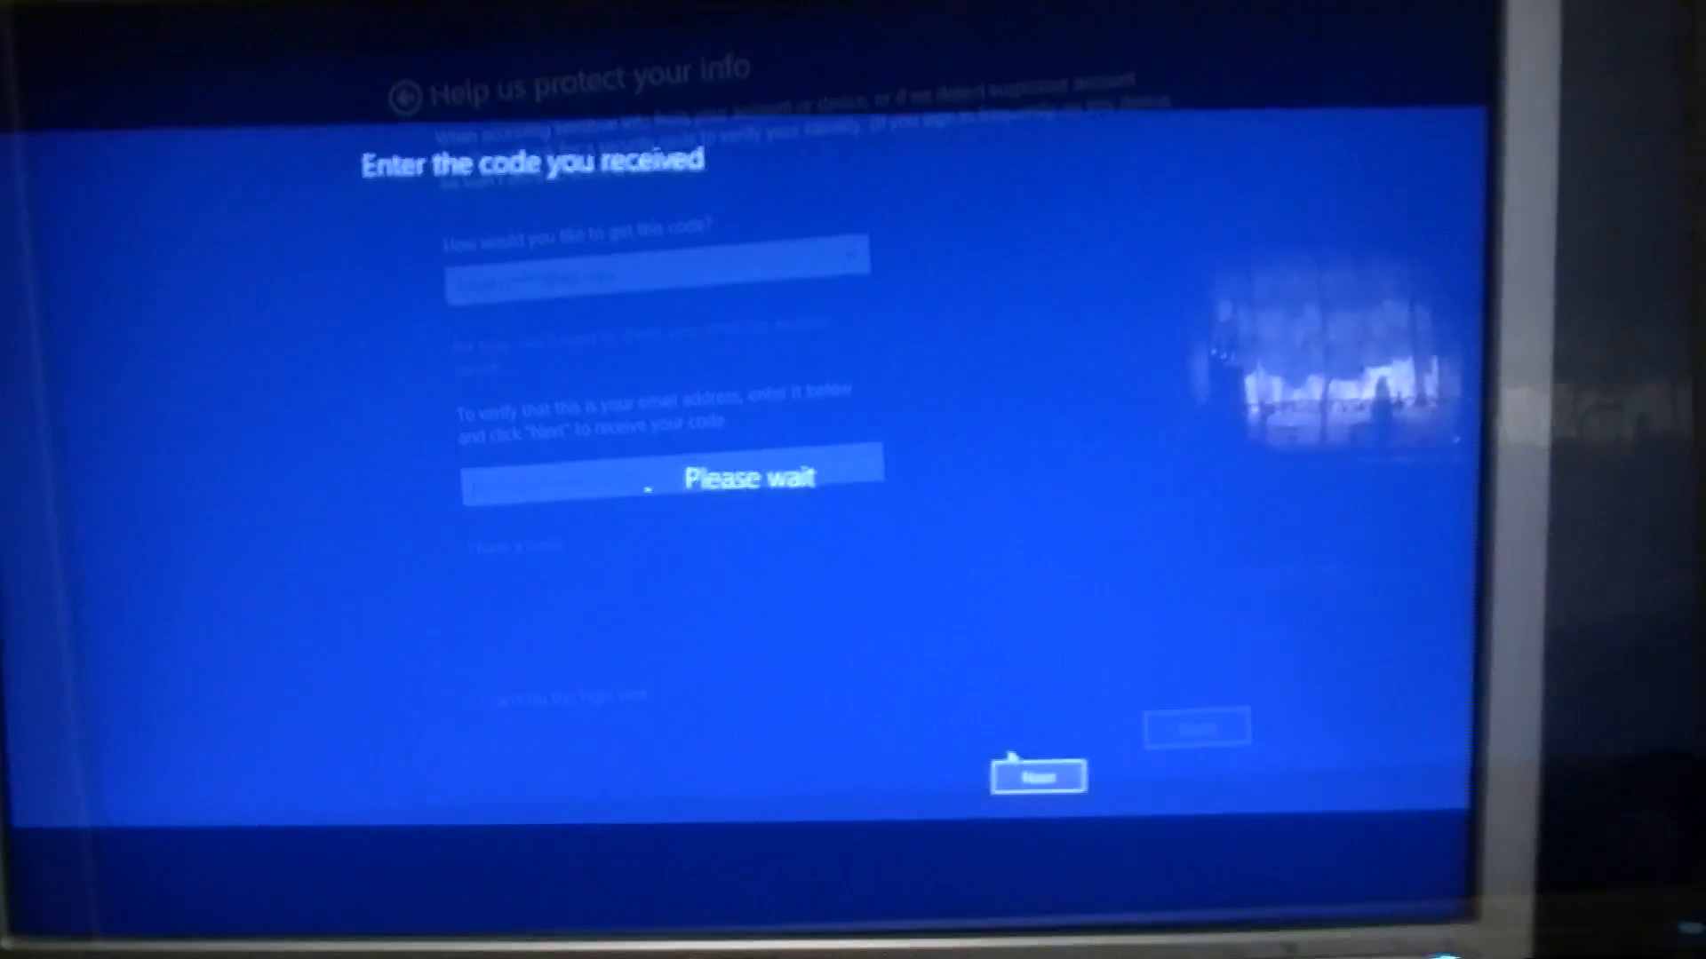
Step: Accept the recommended SkyDrive settings and finish setup
left_click(1037, 776)
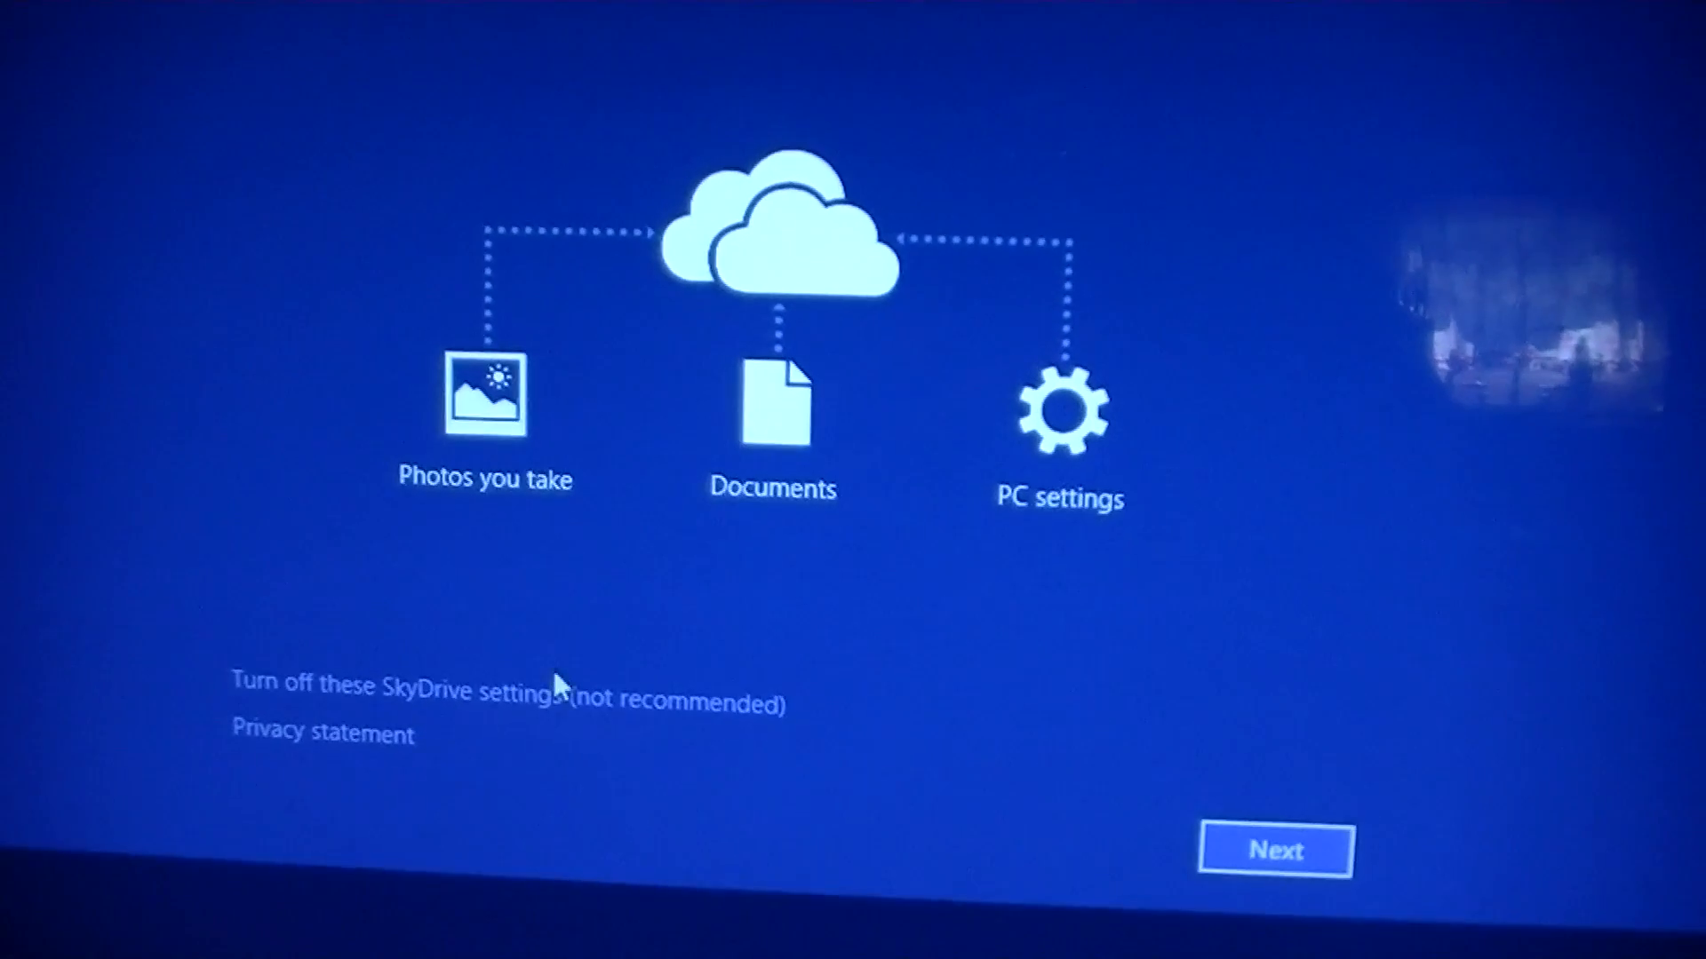
left_click(1273, 849)
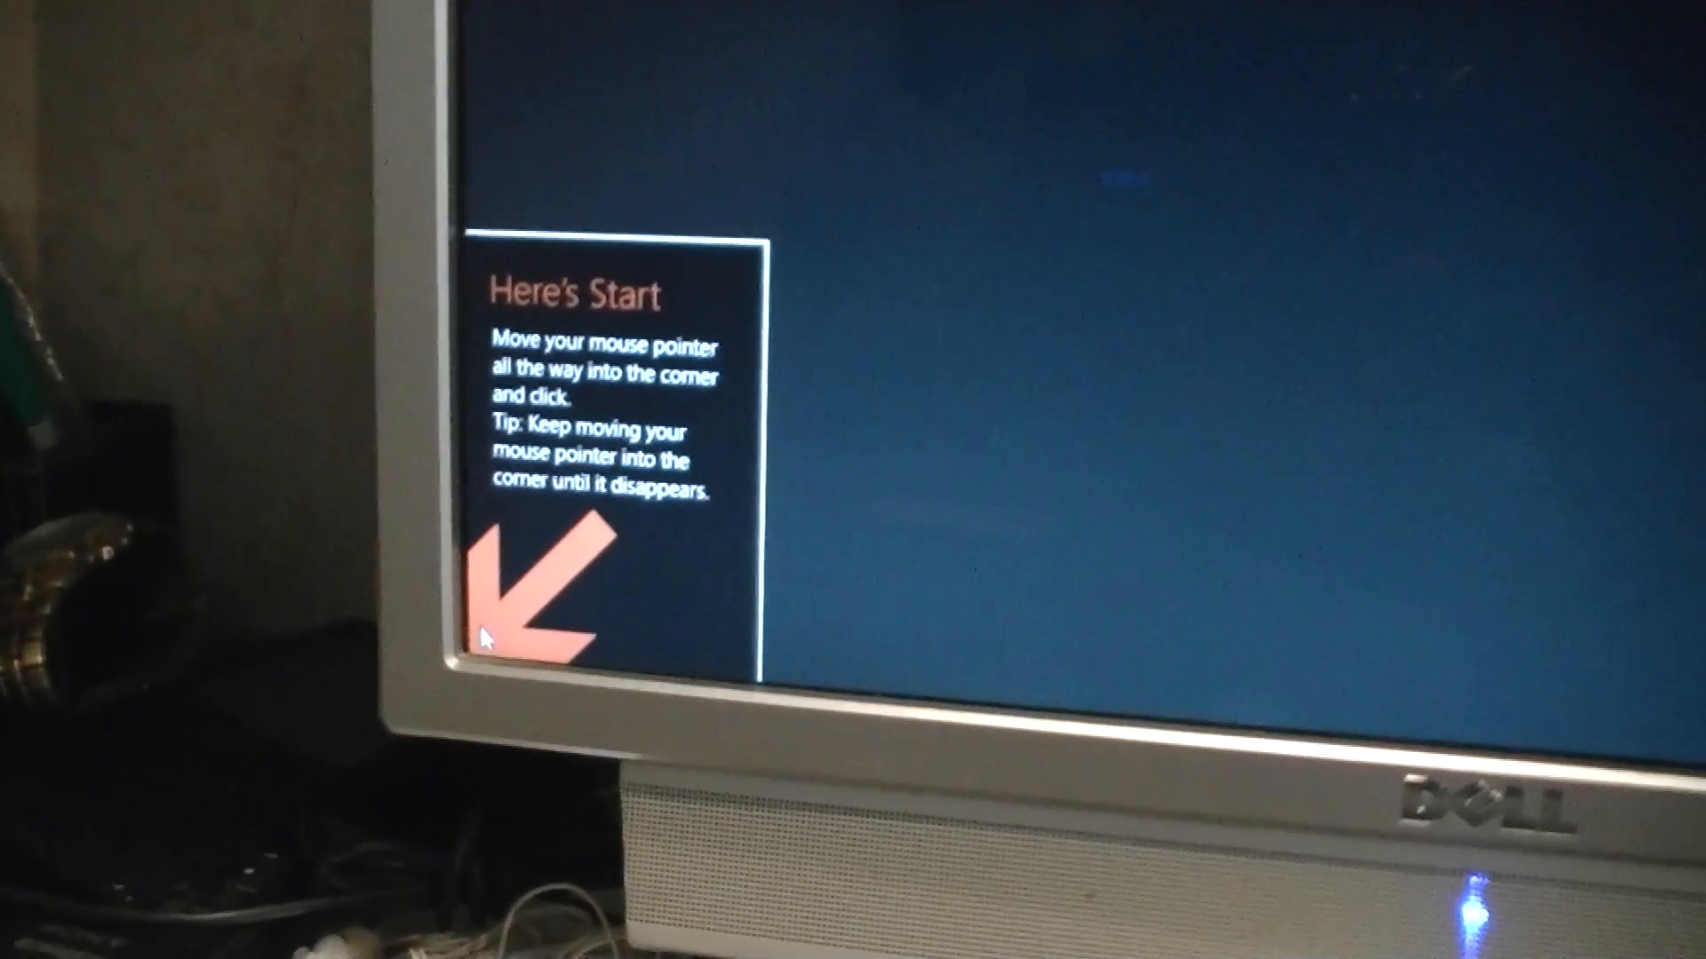
Step: Follow the 'Here's Start' tip by clicking toward the Start corner
left_click(479, 639)
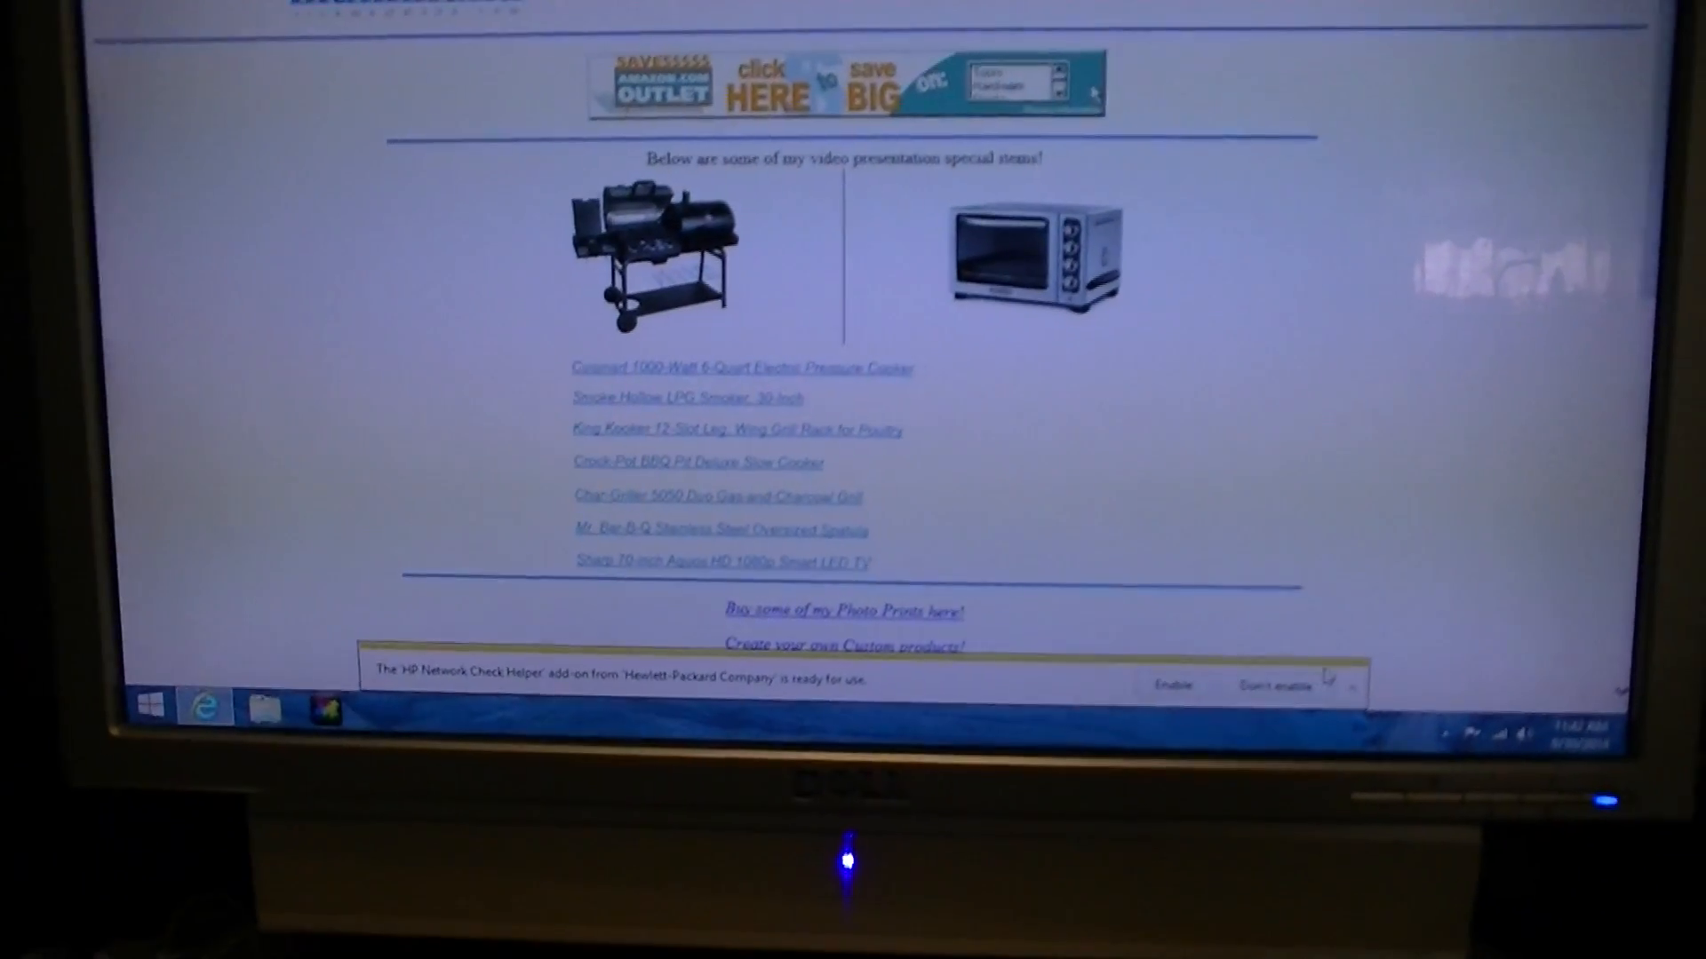
Step: Scroll down through the video presentation product listings in Internet Explorer
scroll("down", 3)
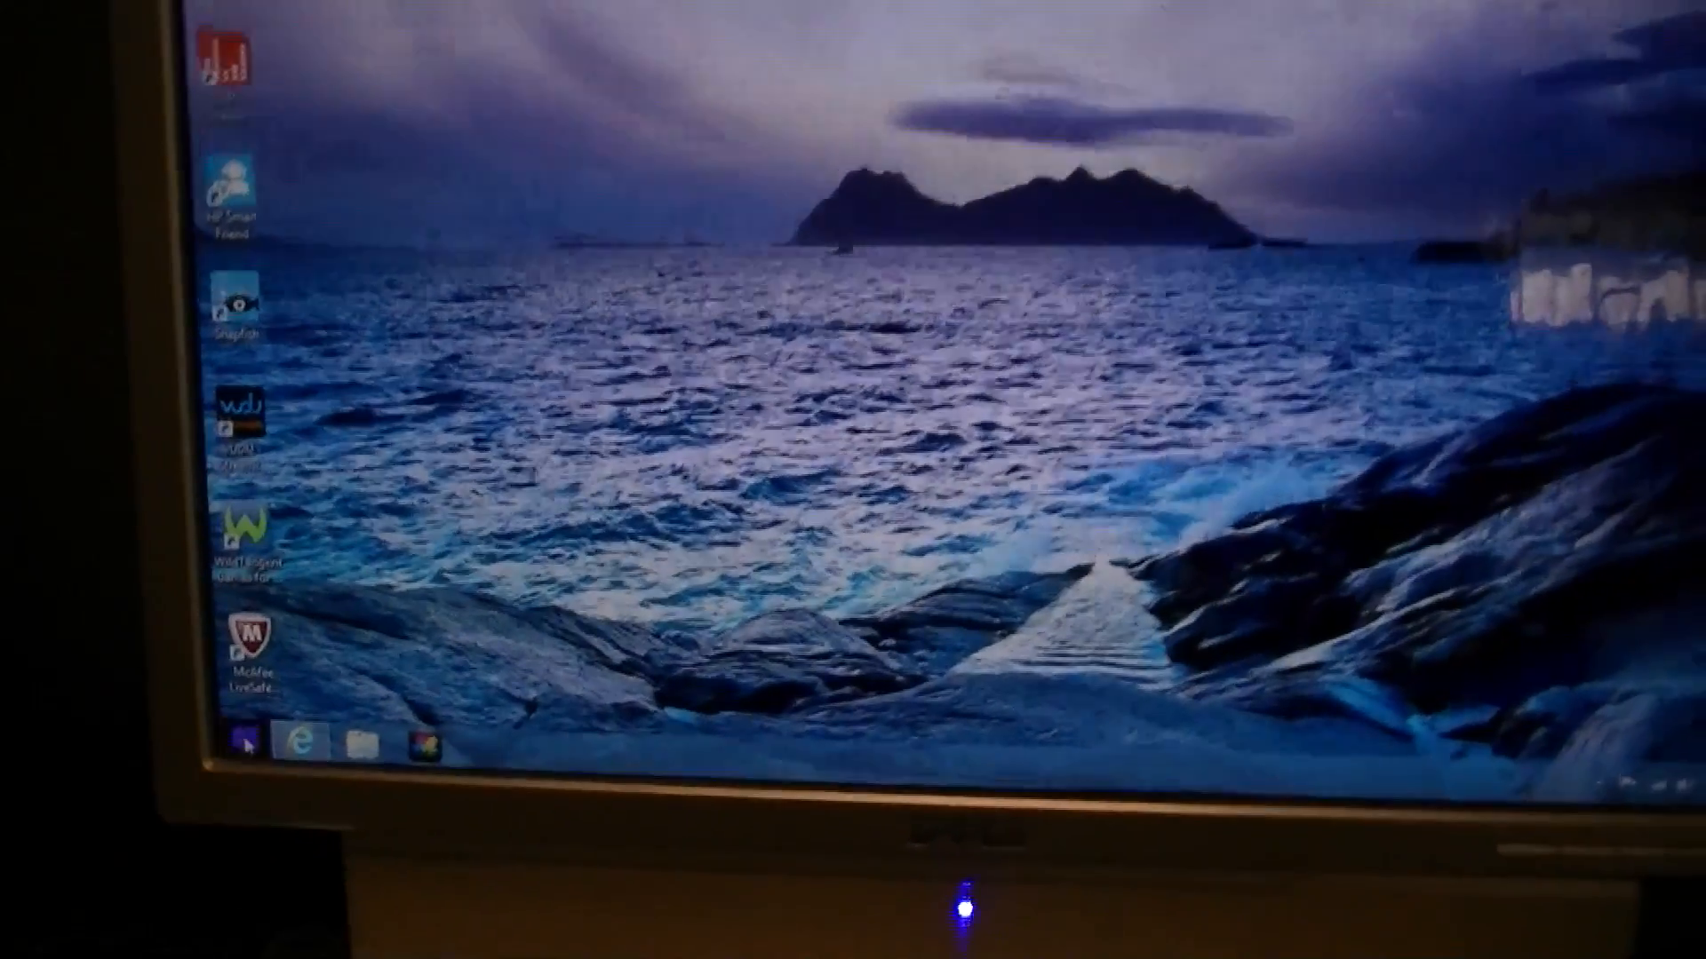
Step: Open the Start screen, scroll through the tiles, and show the full Apps list
left_click(247, 744)
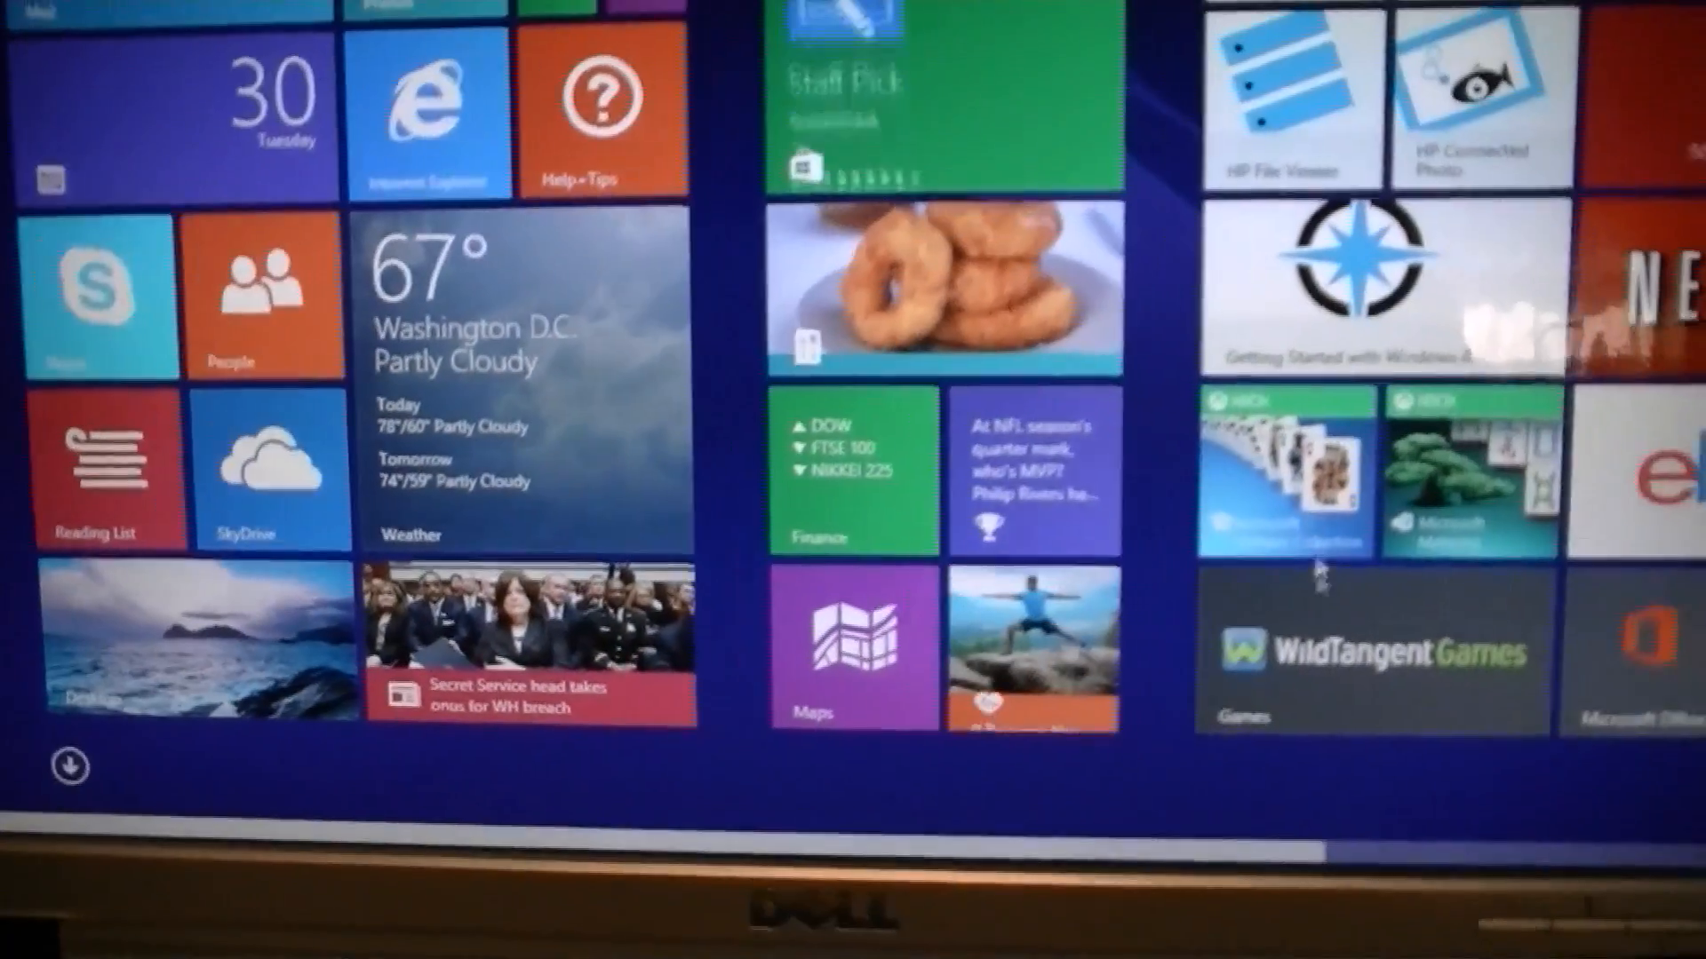
scroll("right", 3)
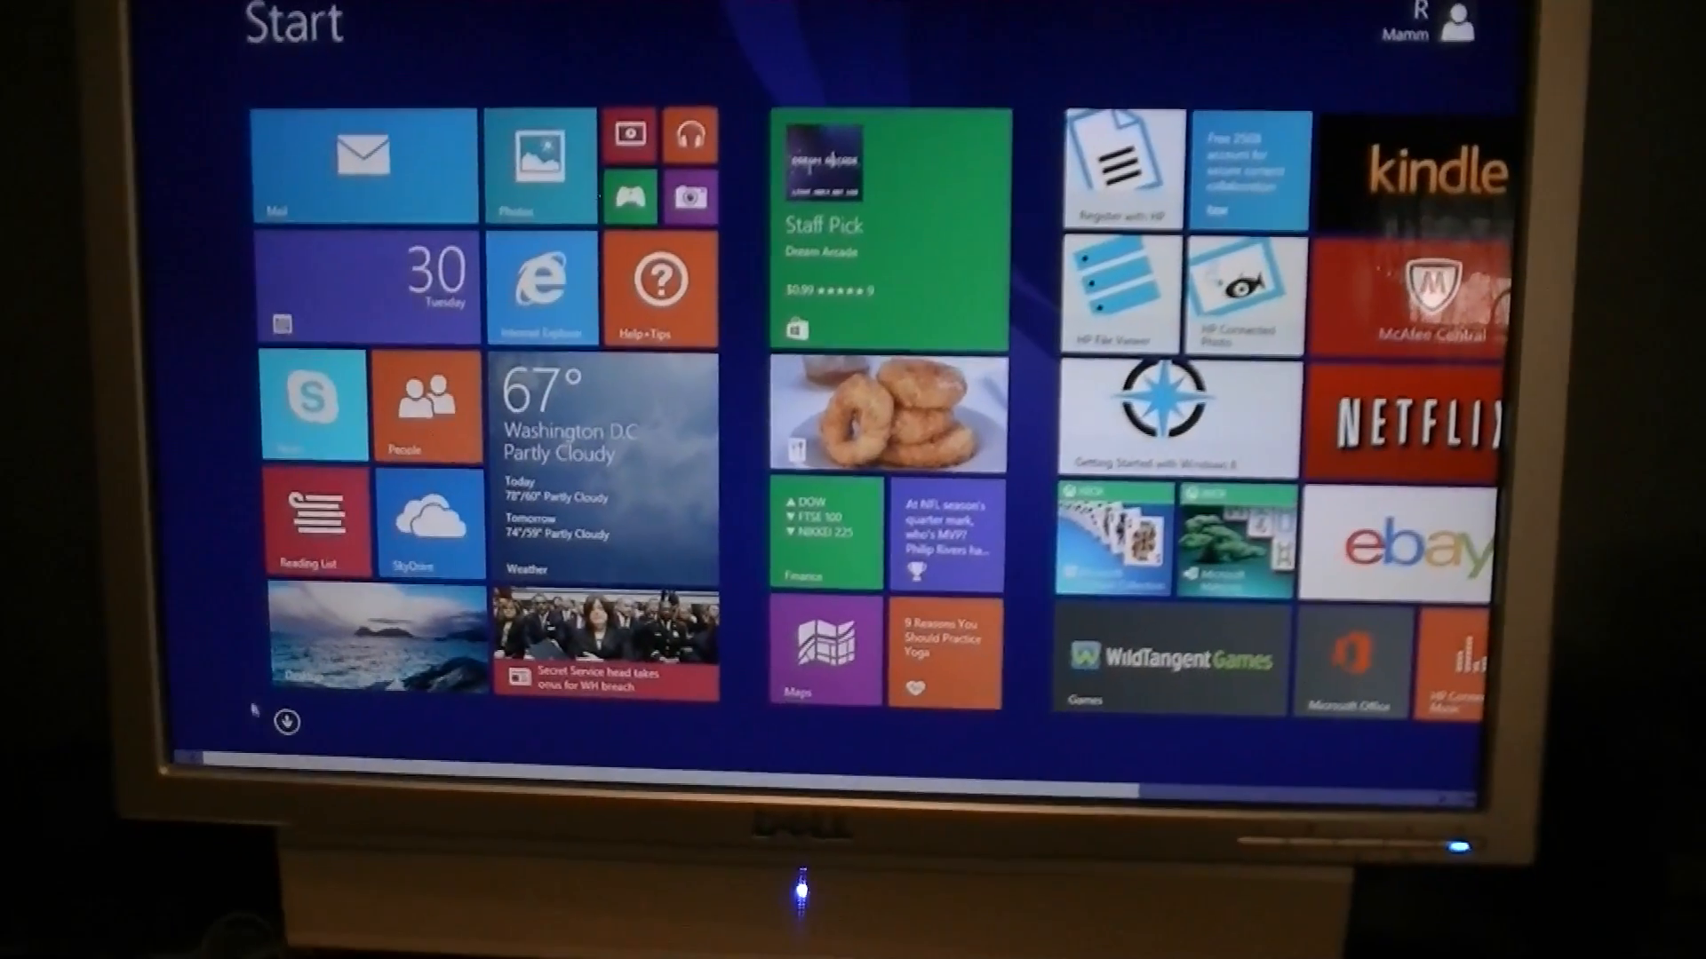
left_click(287, 724)
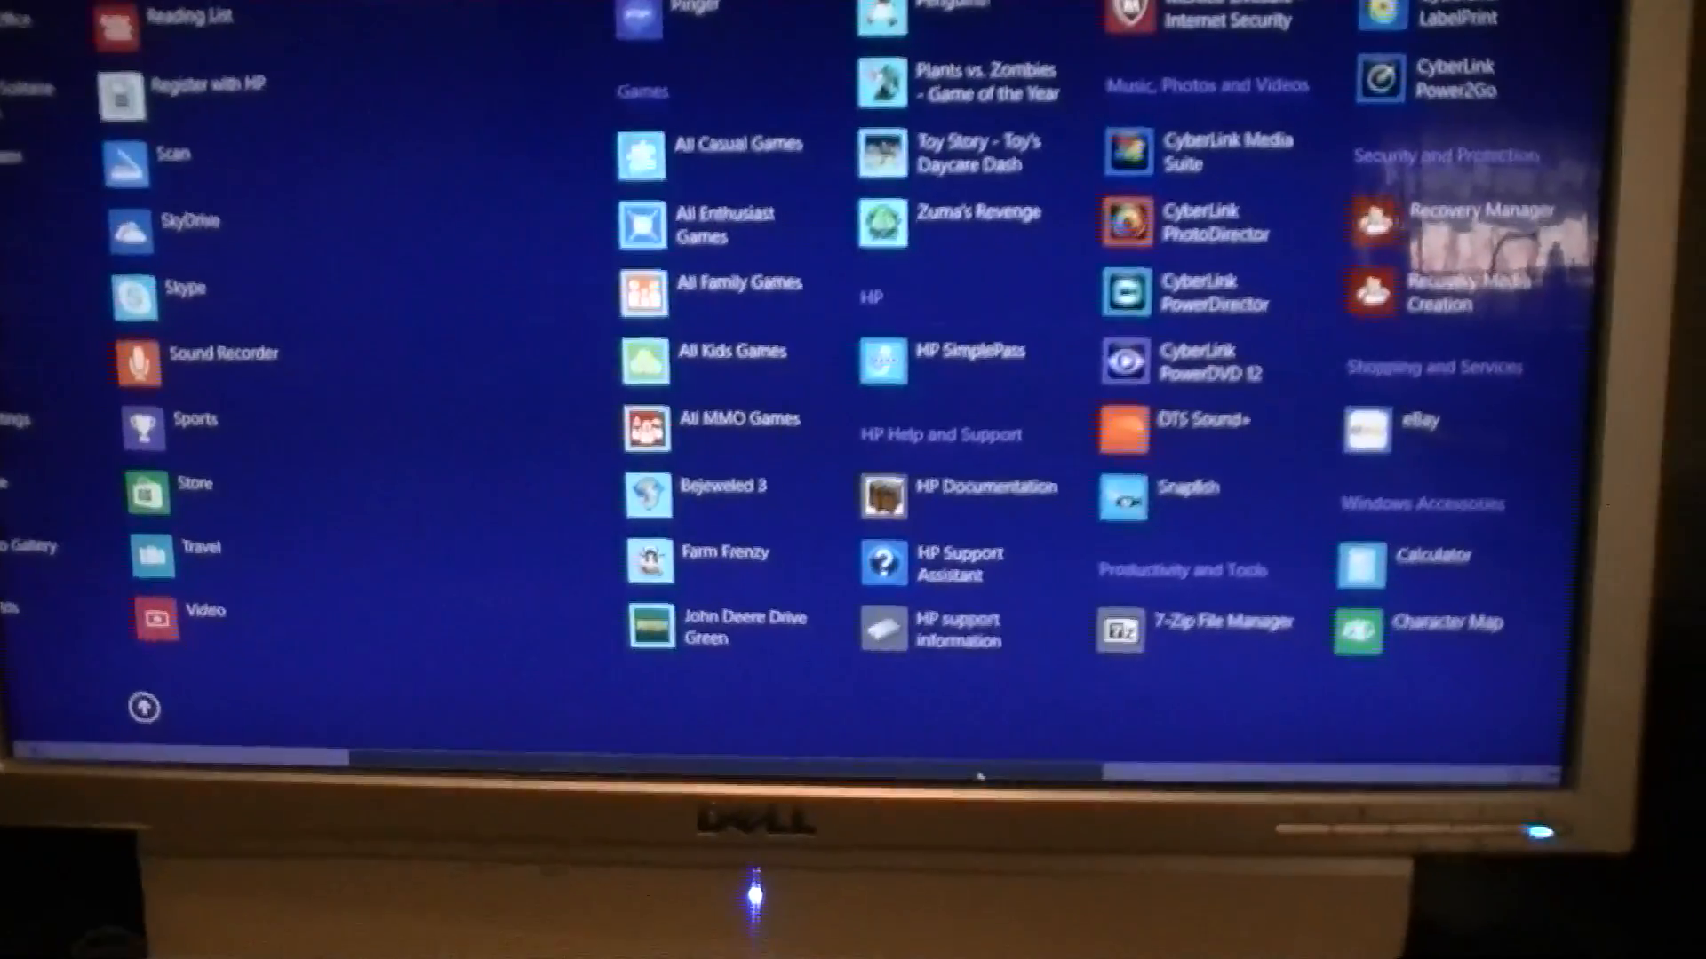
Step: Scroll the Apps list and open This PC in File Explorer
scroll("left", 3)
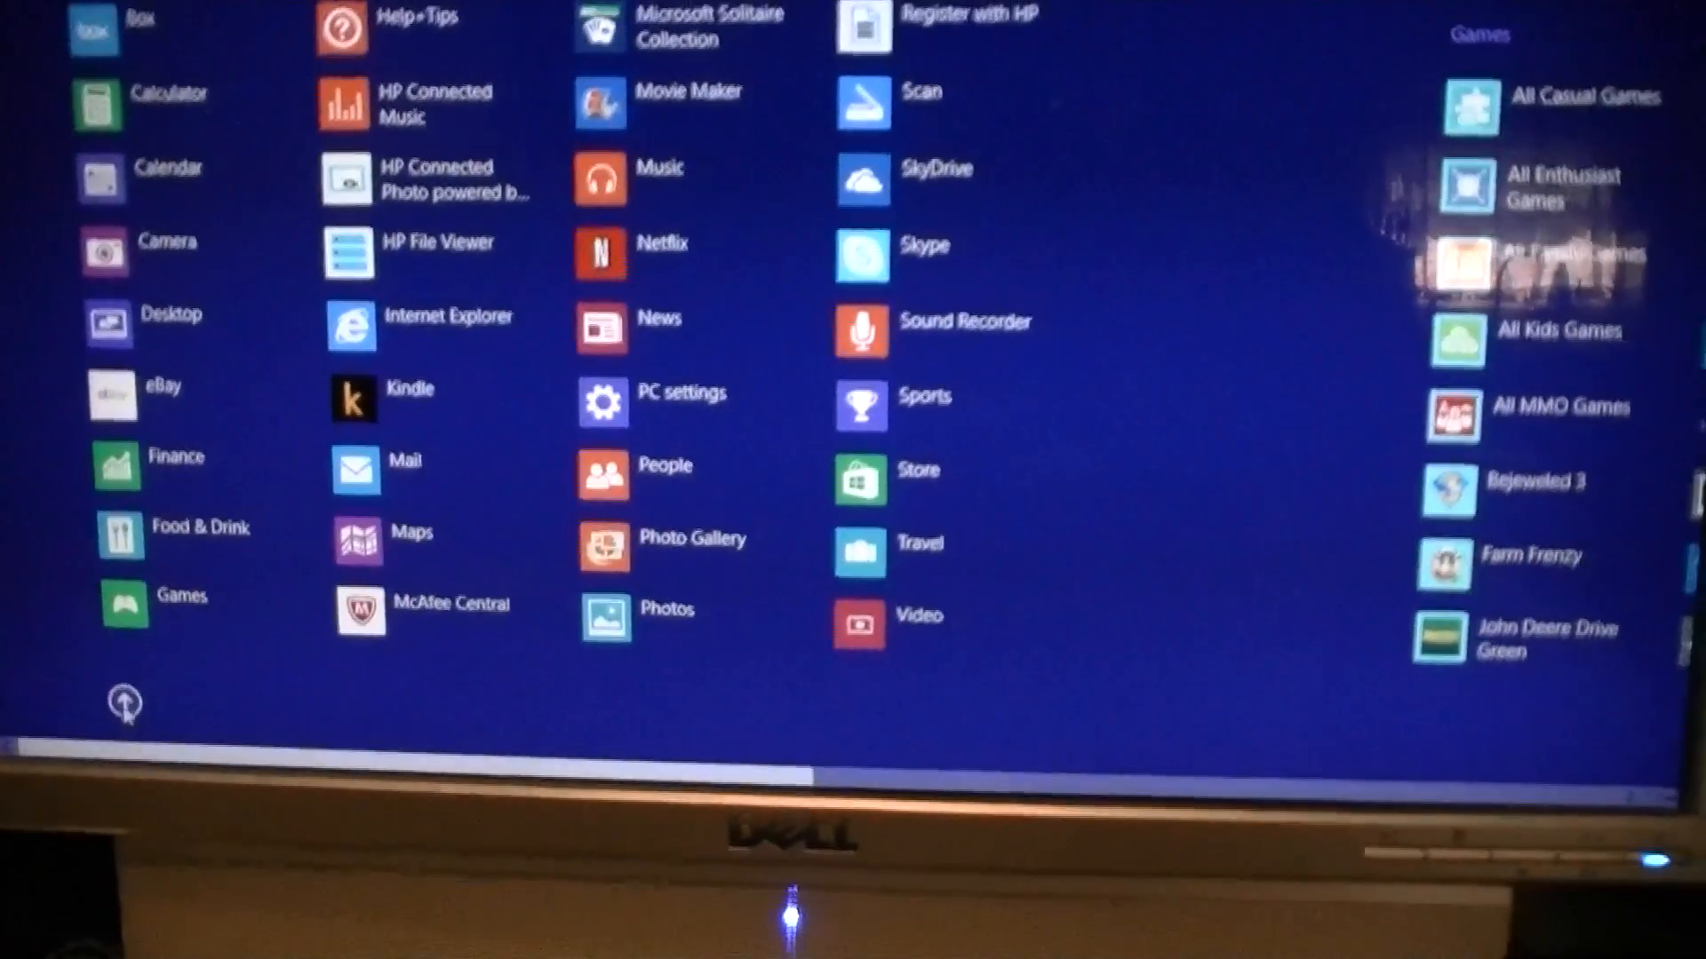
left_click(124, 703)
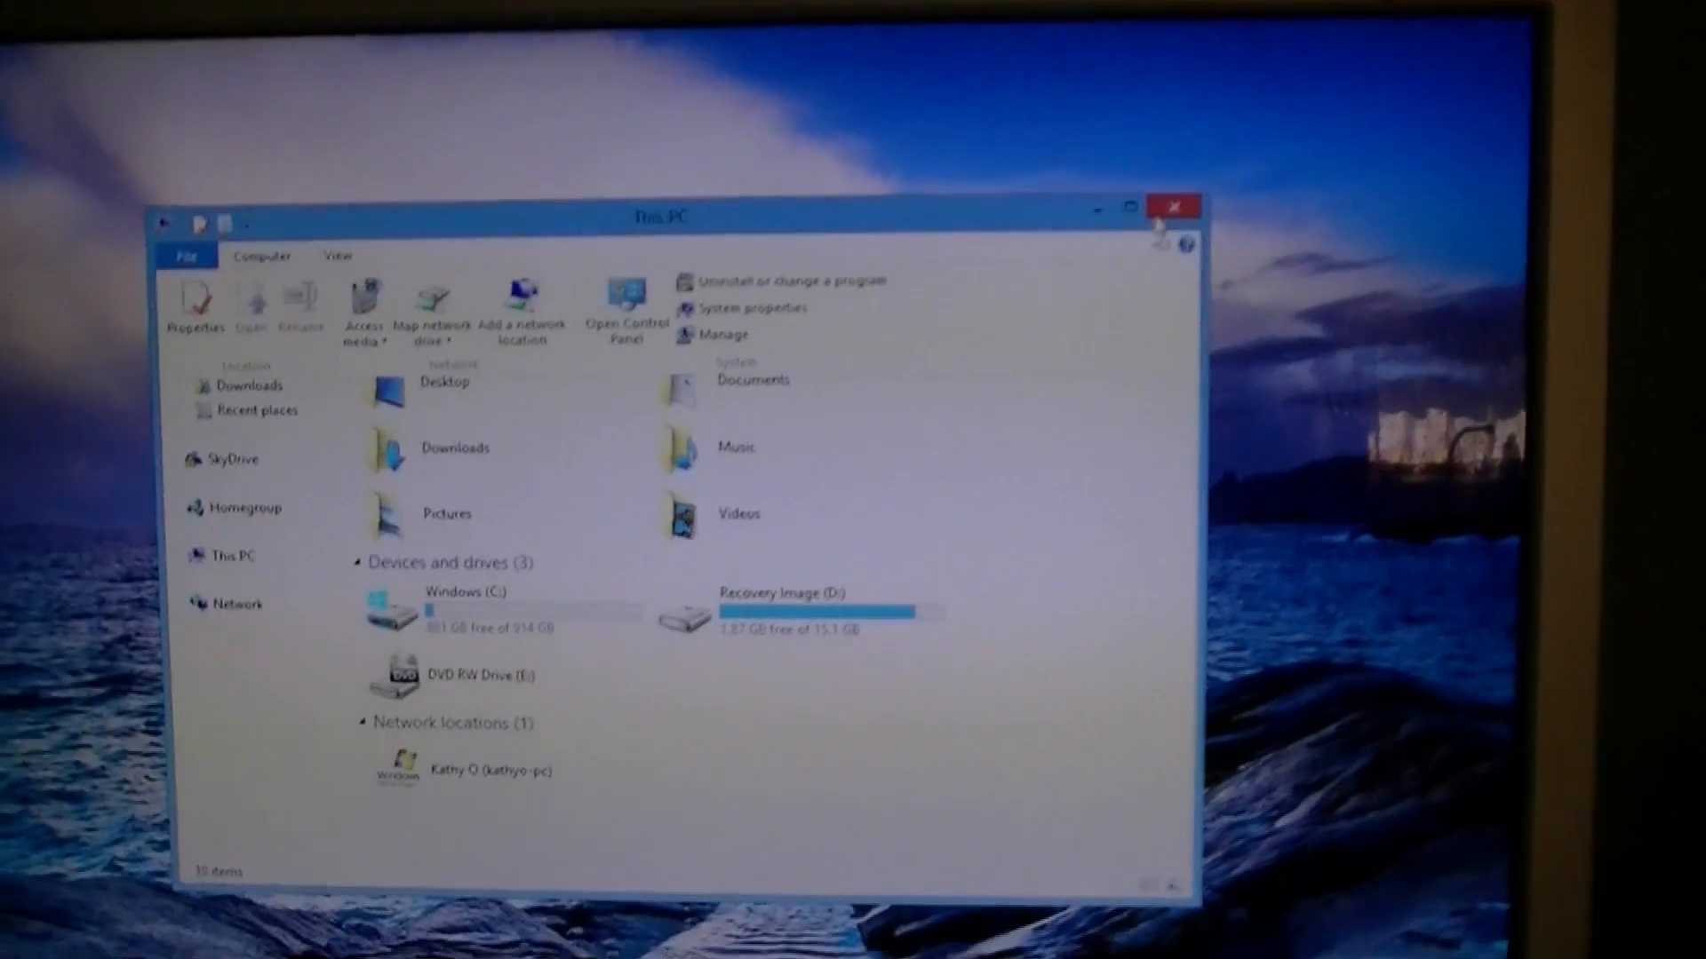
Step: Close the This PC window and reopen the Start screen tiles
left_click(1173, 206)
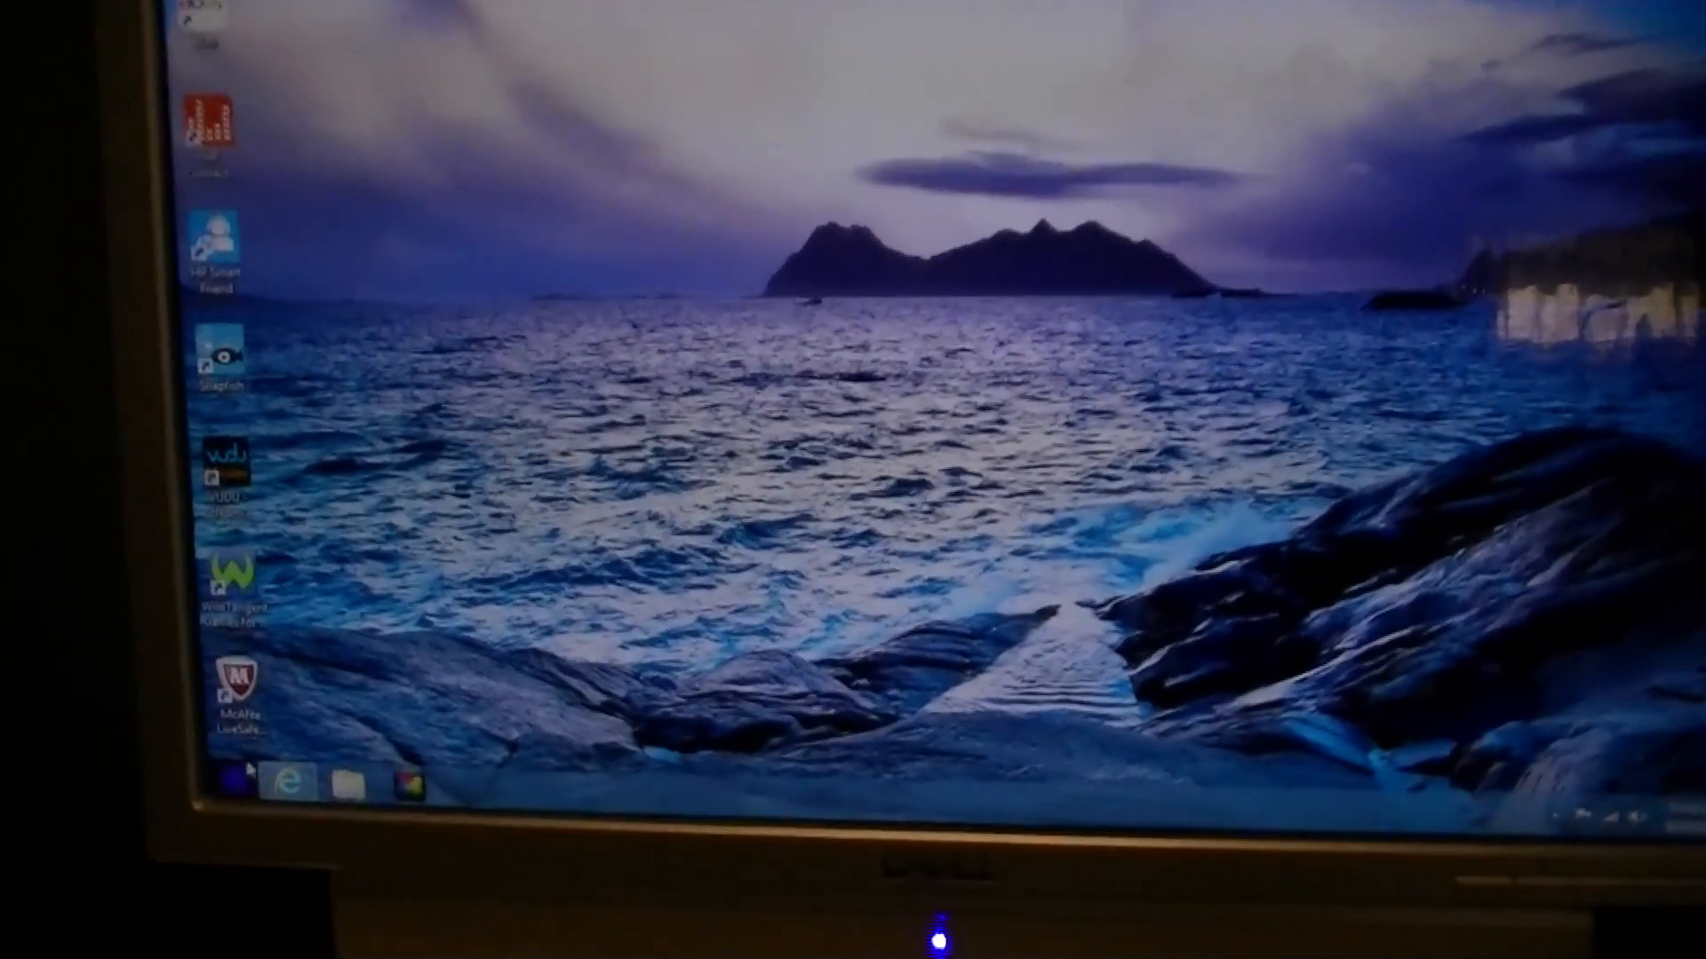
left_click(227, 781)
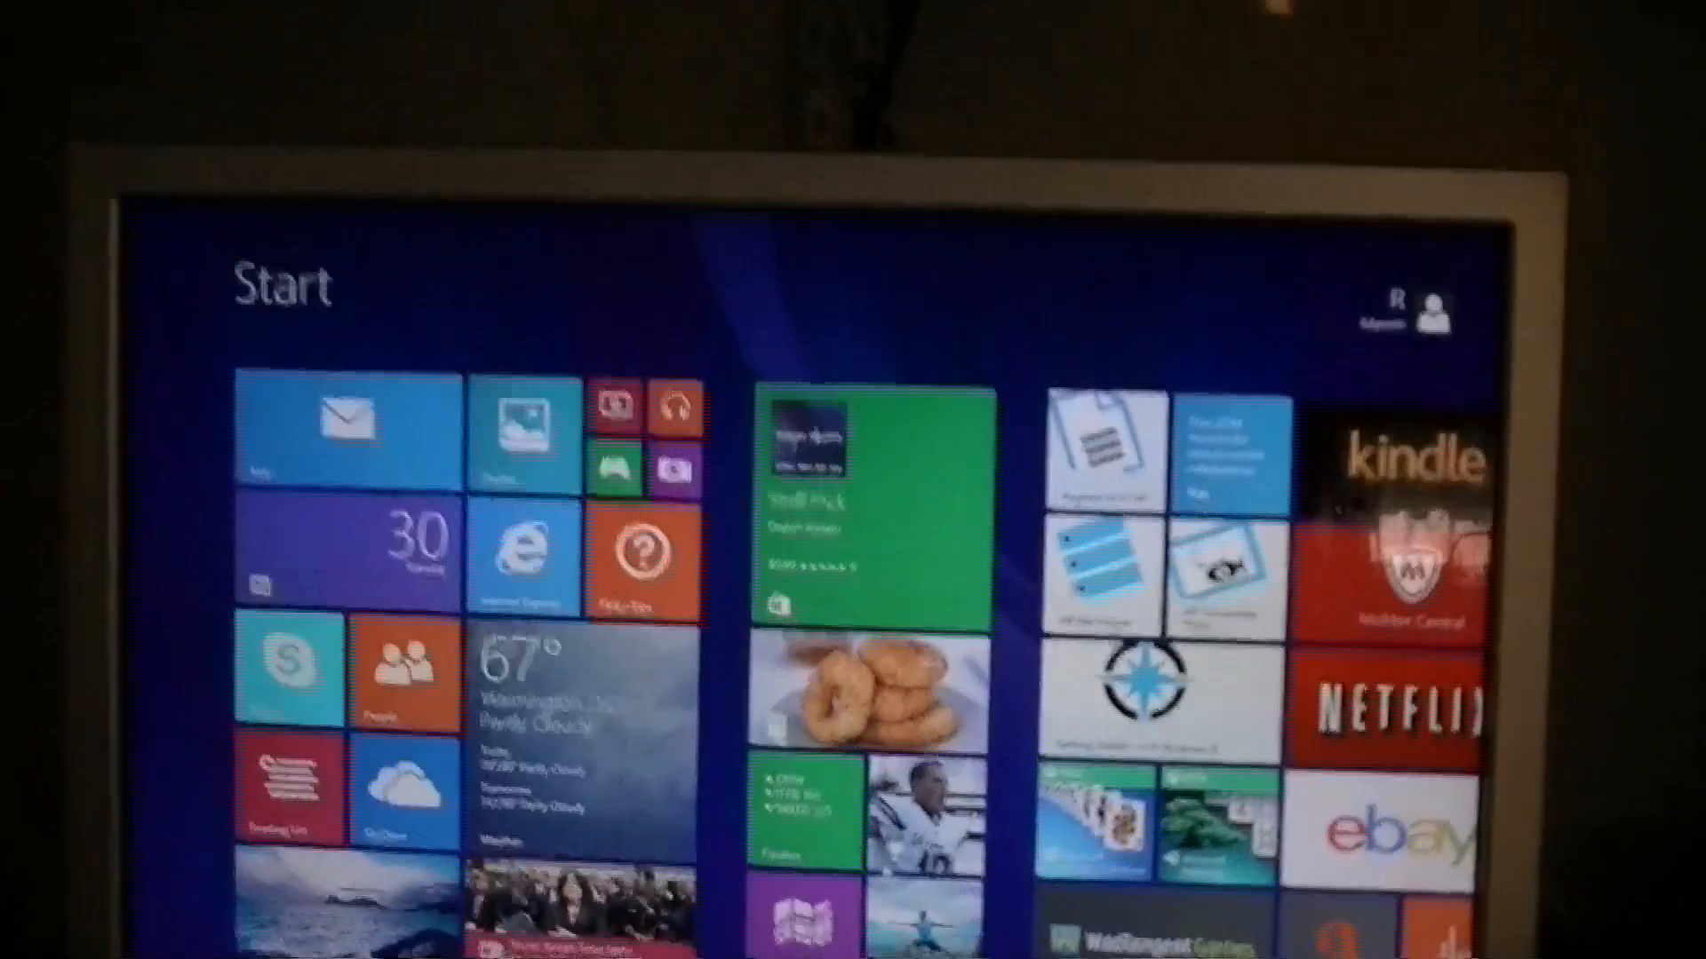